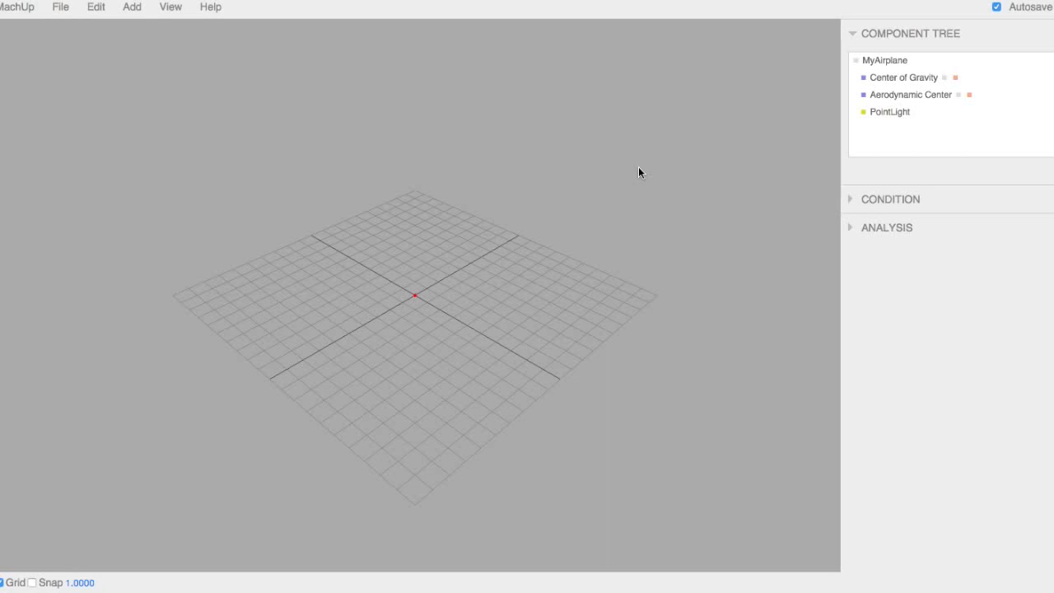
# Step: Browse the MachUp, File and Edit menus, then bring up the Add menu's components
pyautogui.click(18, 8)
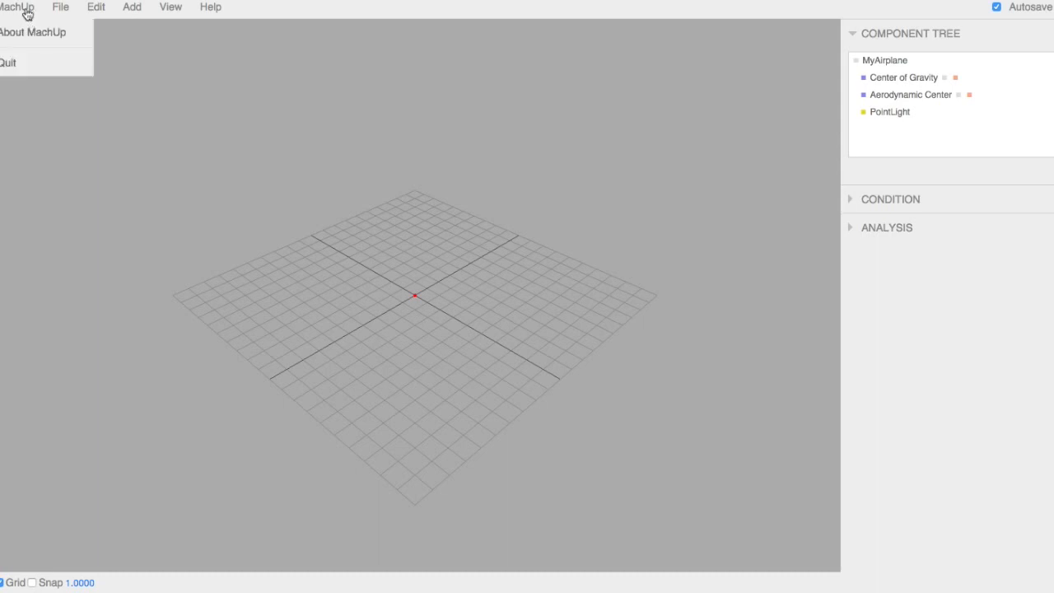
pyautogui.click(60, 7)
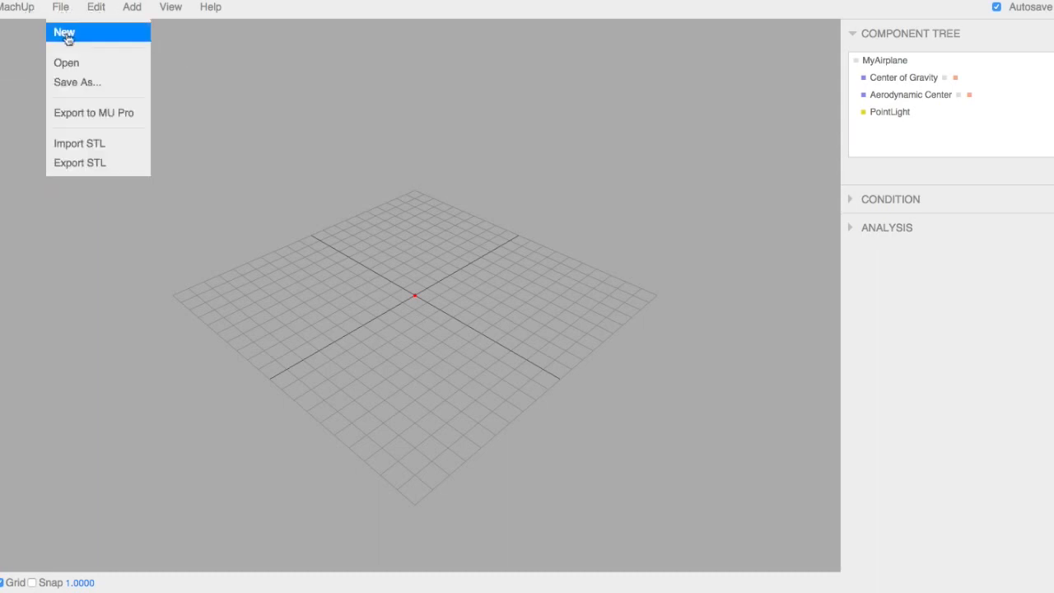
pyautogui.moveTo(66, 63)
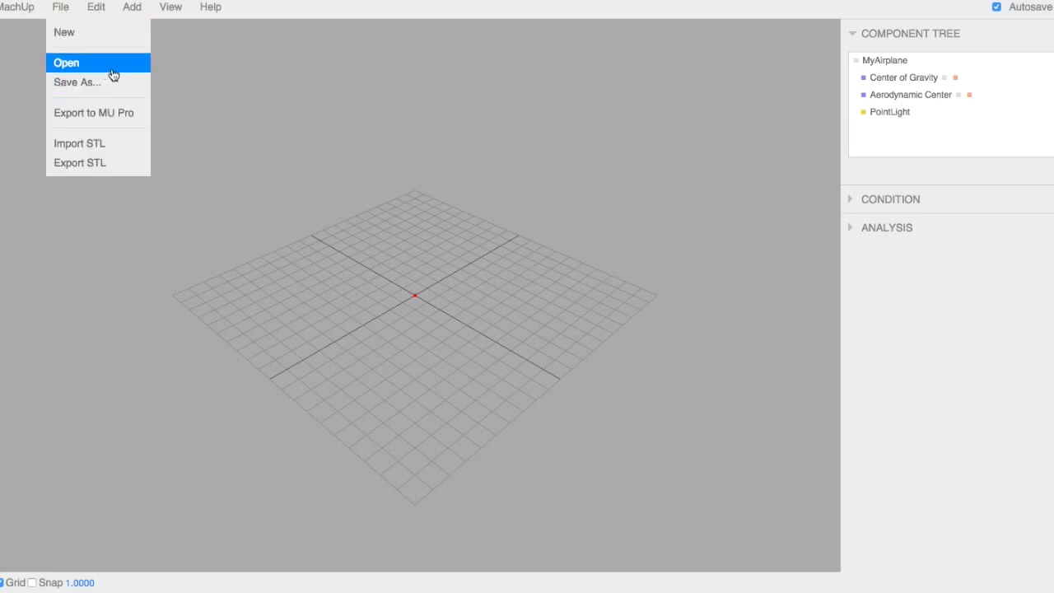
pyautogui.moveTo(115, 113)
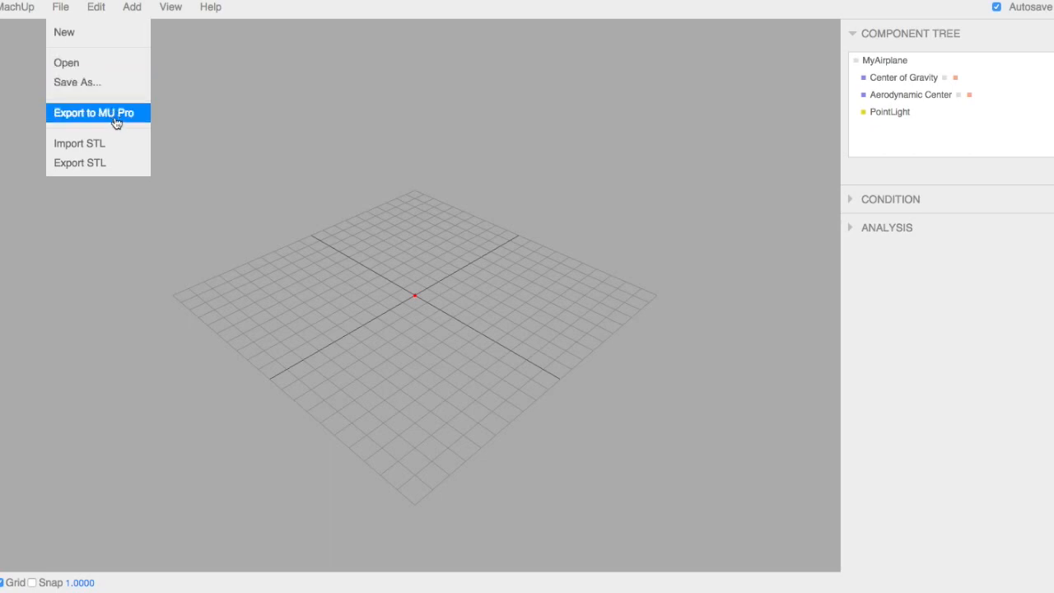
pyautogui.click(96, 7)
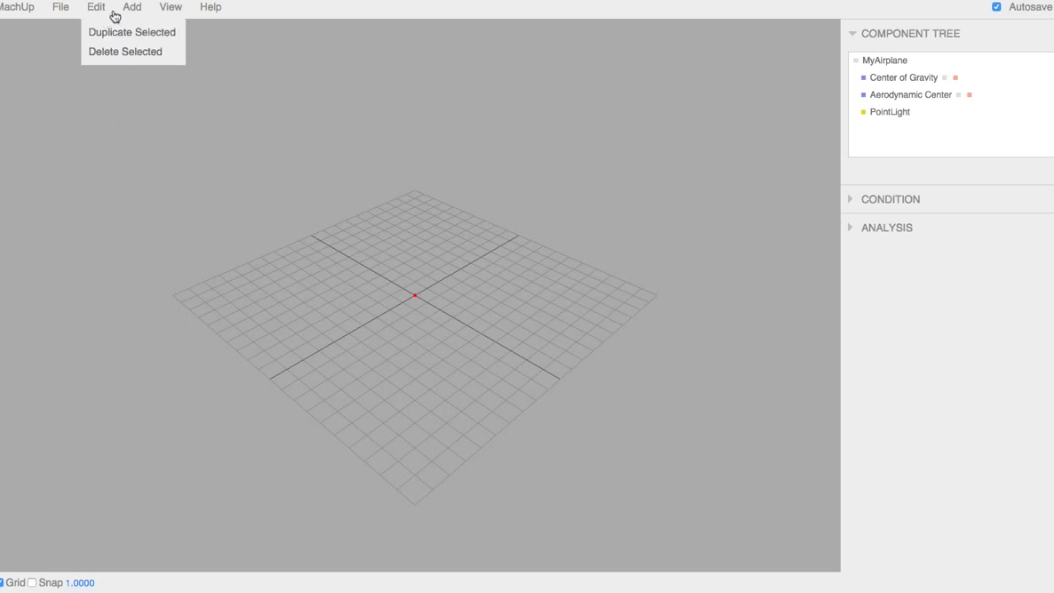
pyautogui.click(132, 6)
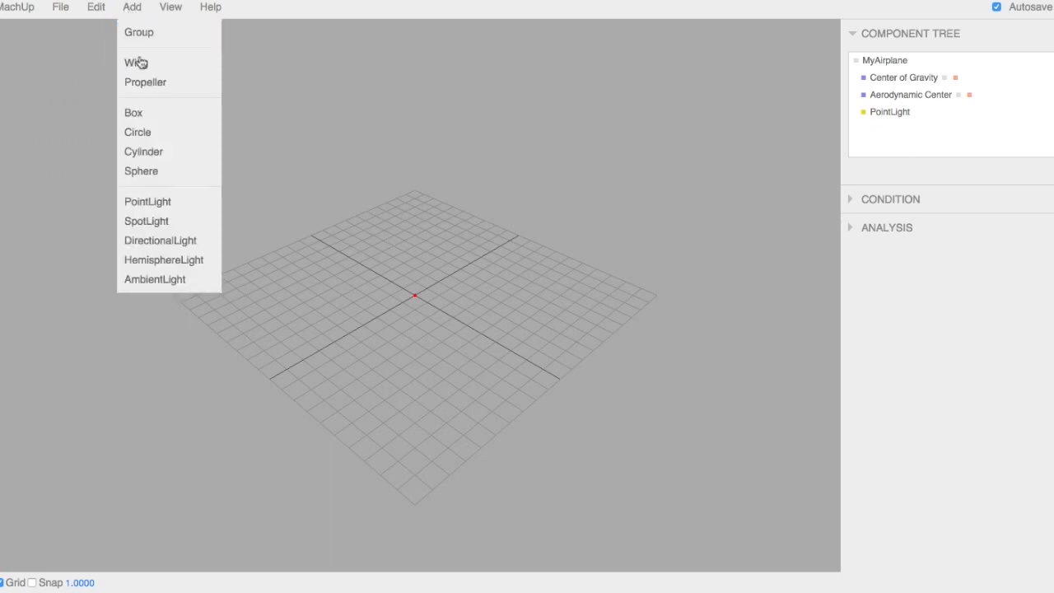
pyautogui.moveTo(165, 32)
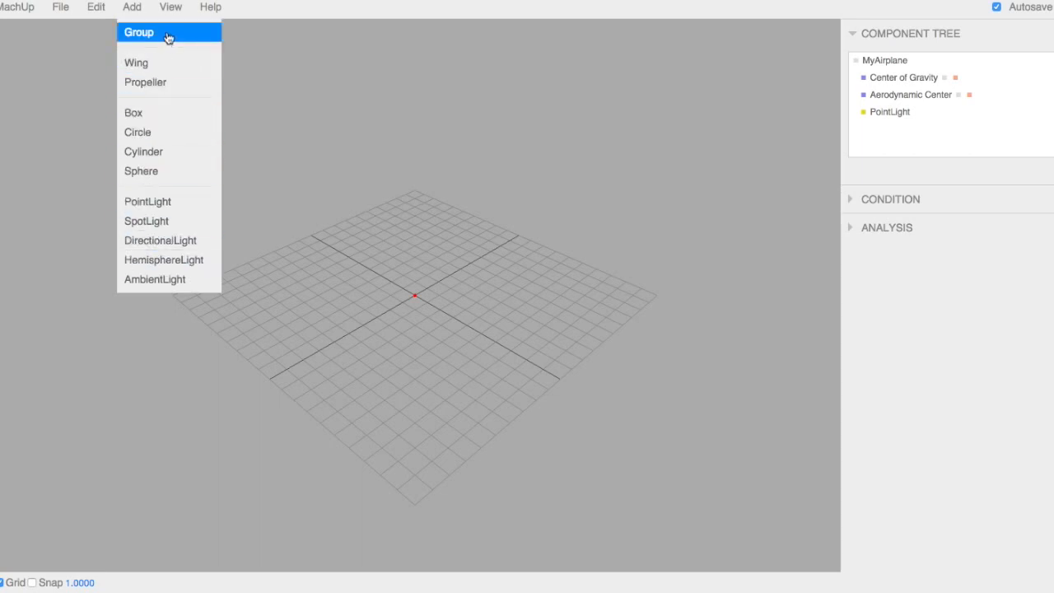
pyautogui.moveTo(157, 63)
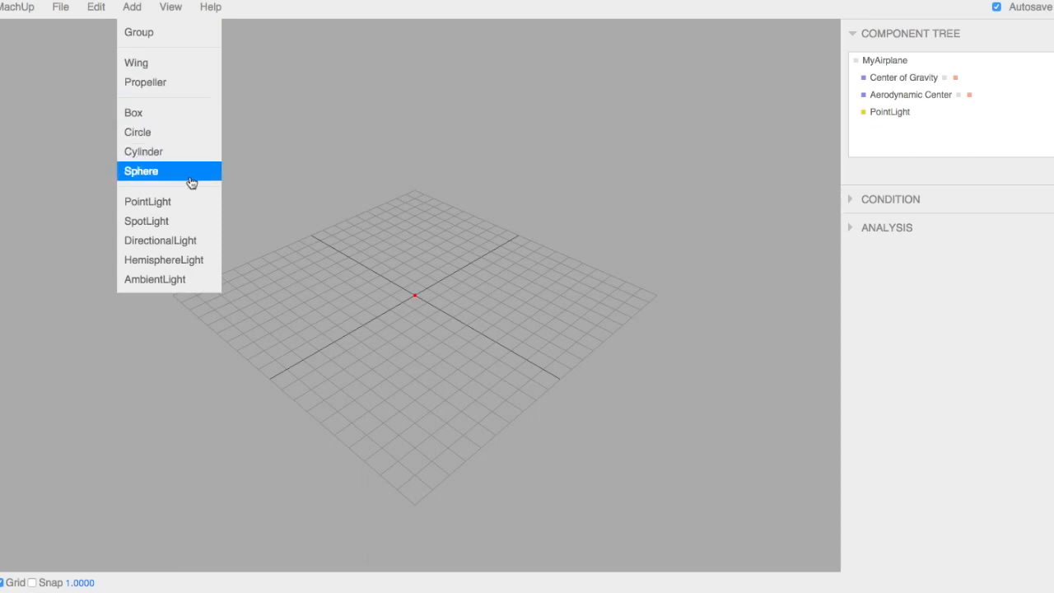
pyautogui.moveTo(173, 69)
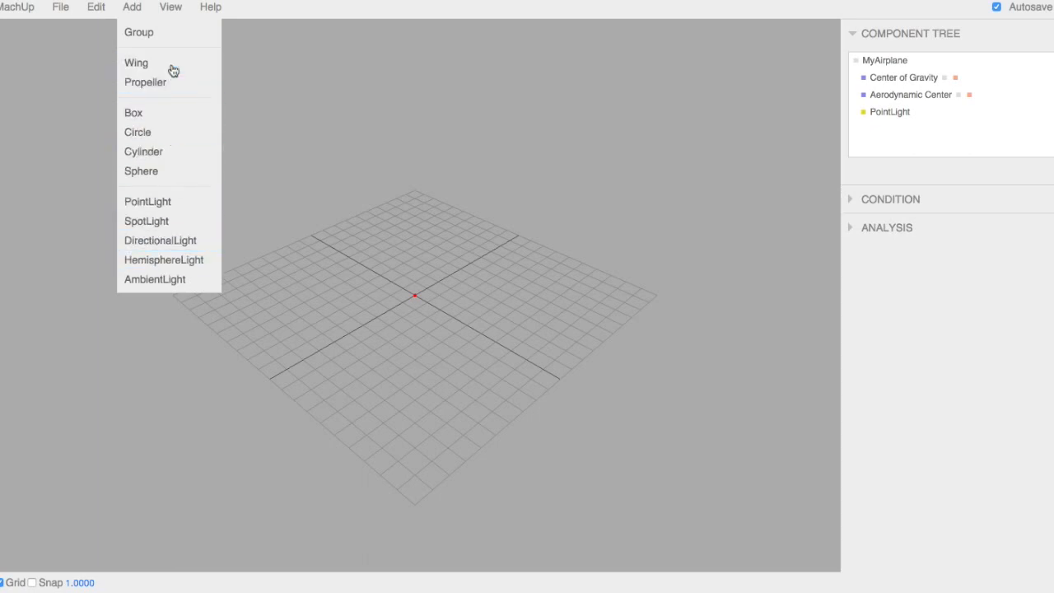
# Step: Add a wing, Wing 1, to MyAirplane from the Add menu
pyautogui.click(136, 62)
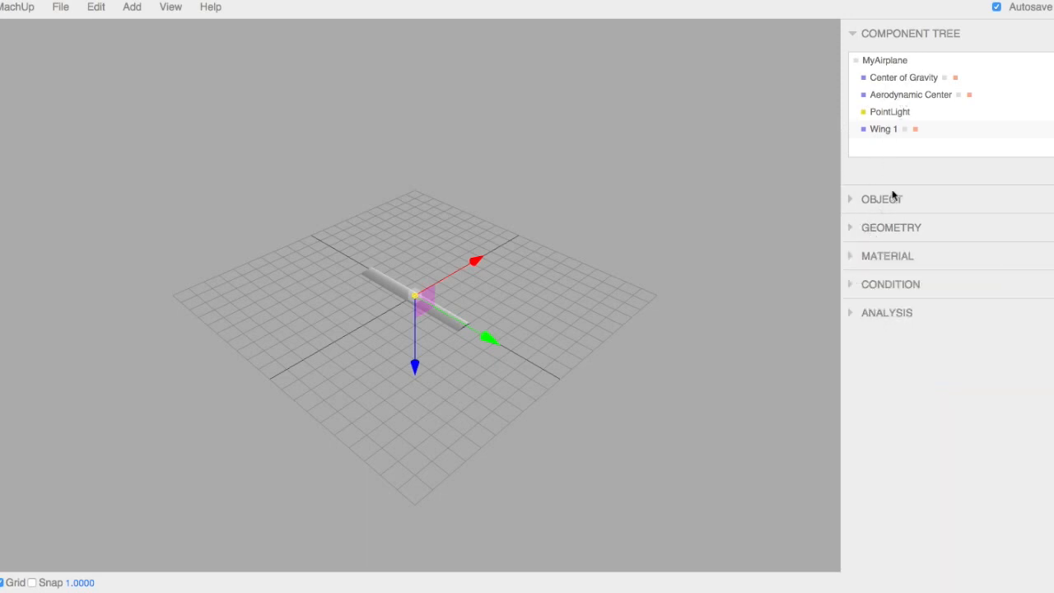
pyautogui.moveTo(902, 340)
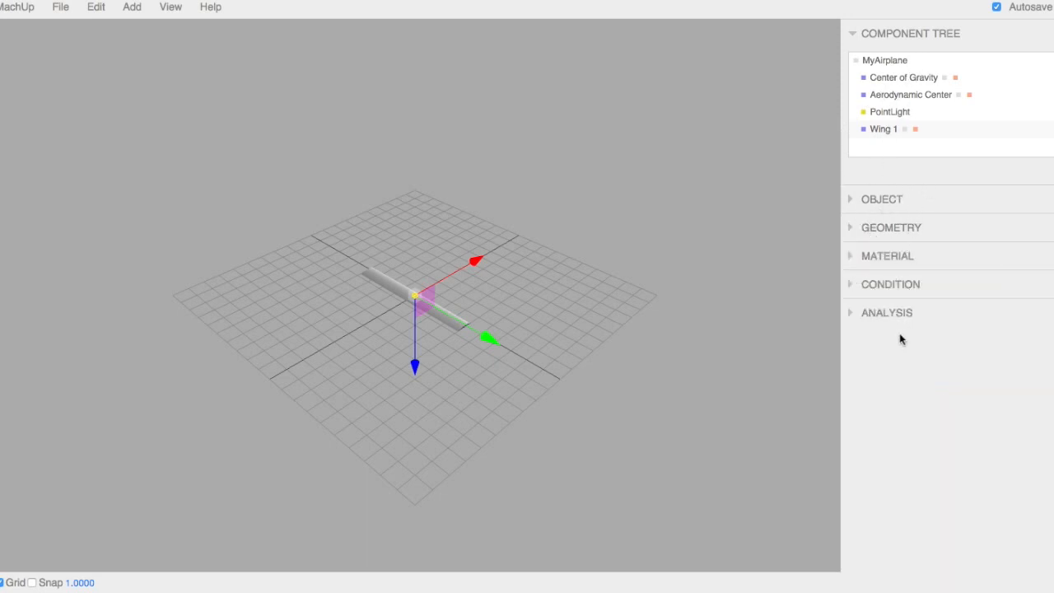
pyautogui.moveTo(915, 318)
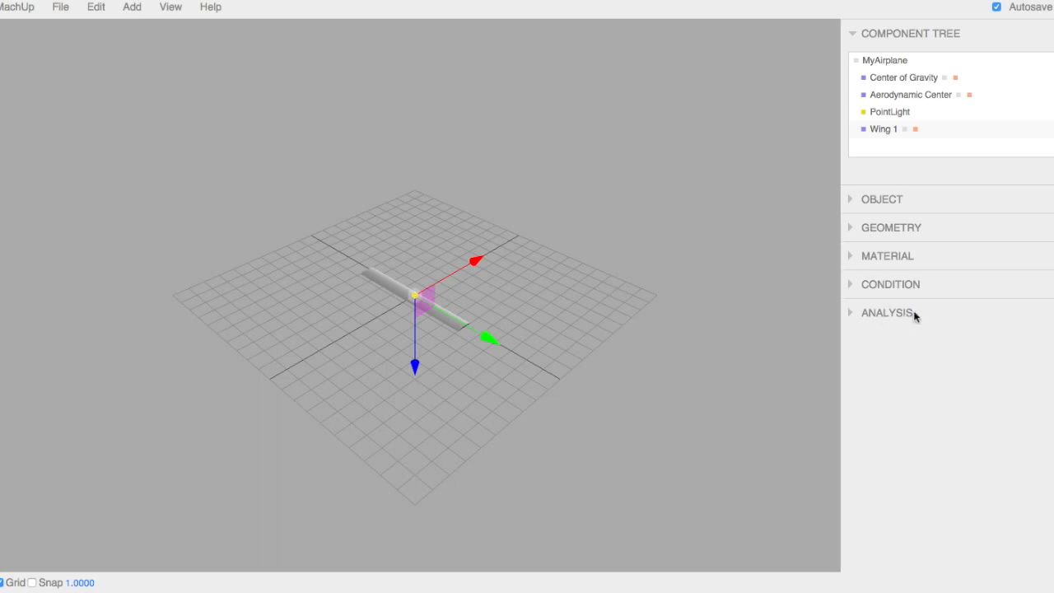
pyautogui.moveTo(928, 125)
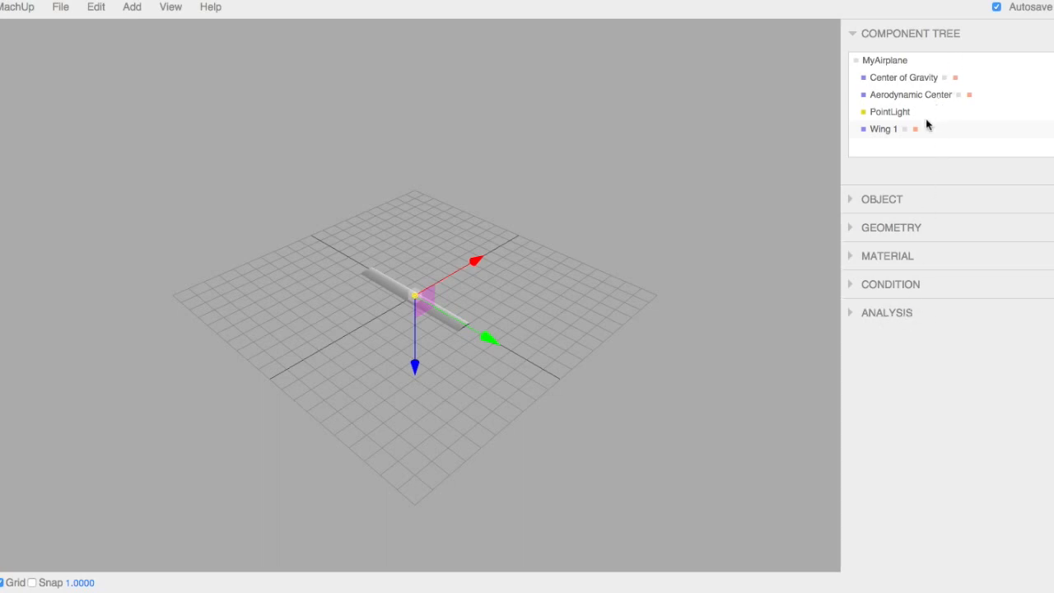
pyautogui.moveTo(899, 149)
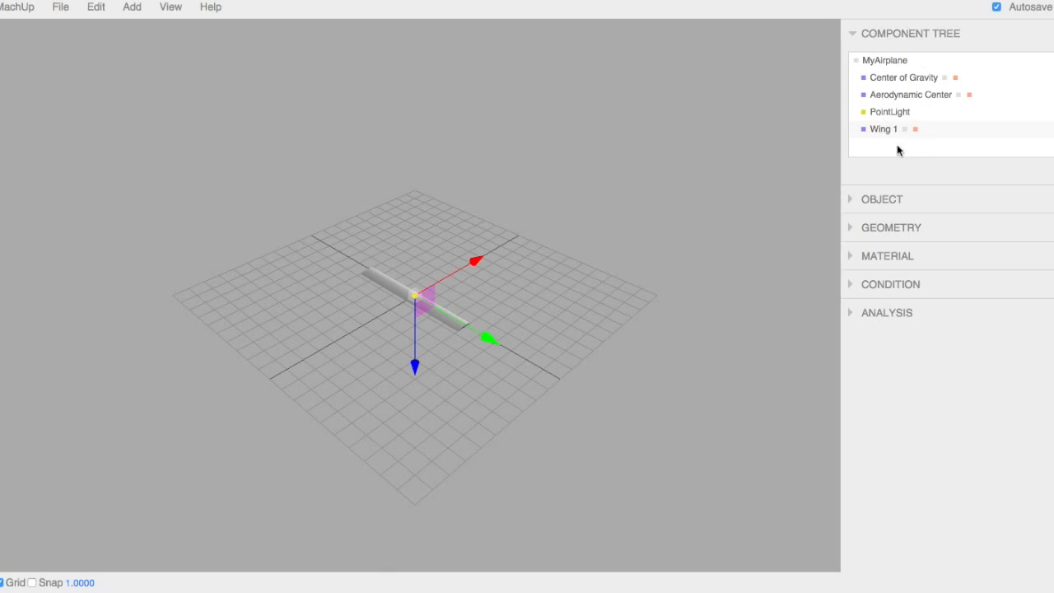
# Step: Name the wing Main, leaving Connect To set to MyAirplane
pyautogui.click(882, 198)
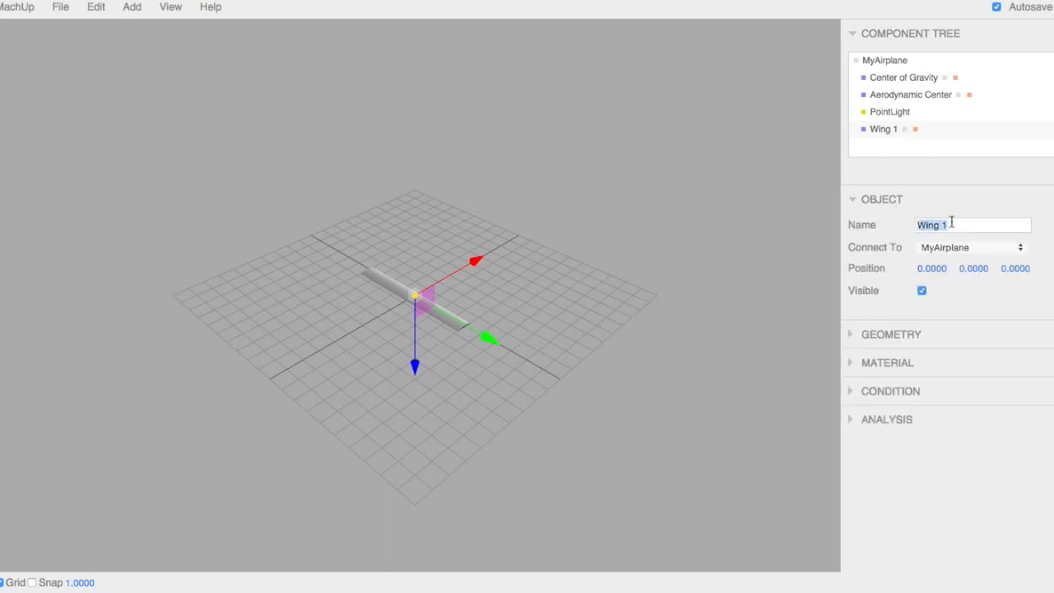
pyautogui.write('Main')
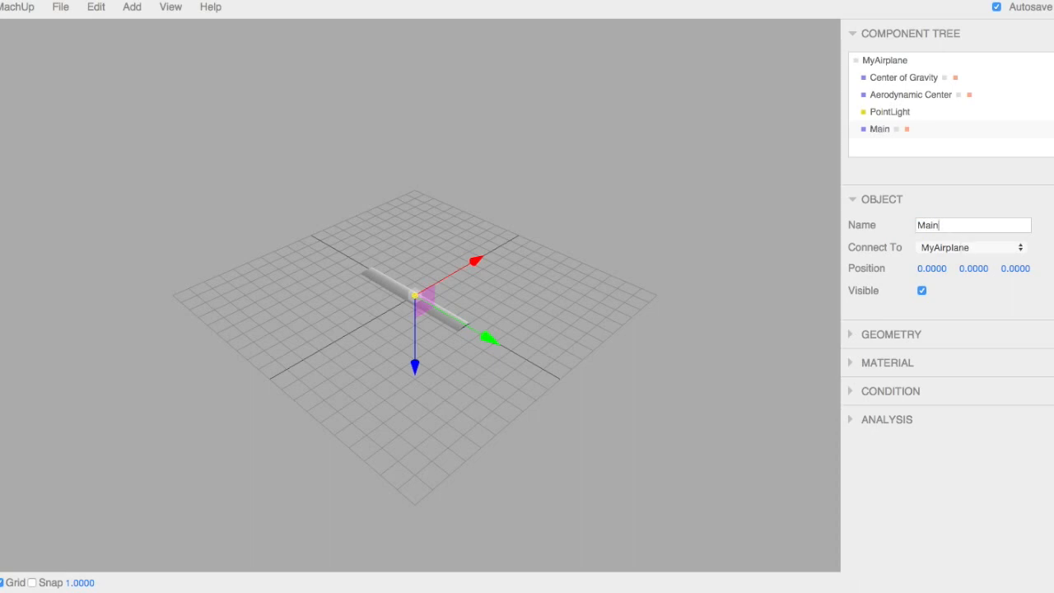
pyautogui.click(972, 247)
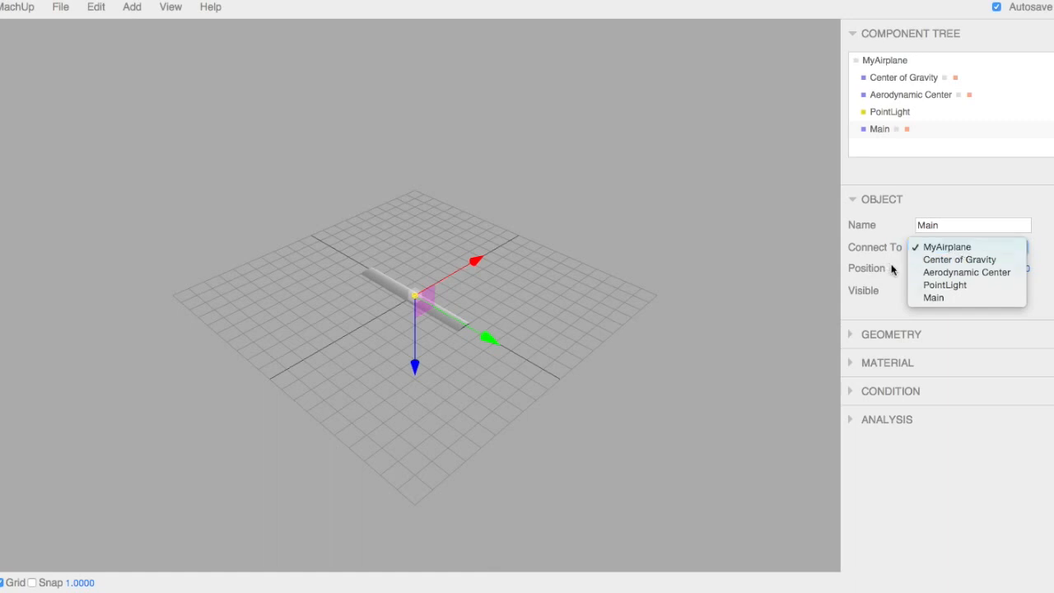
pyautogui.click(947, 246)
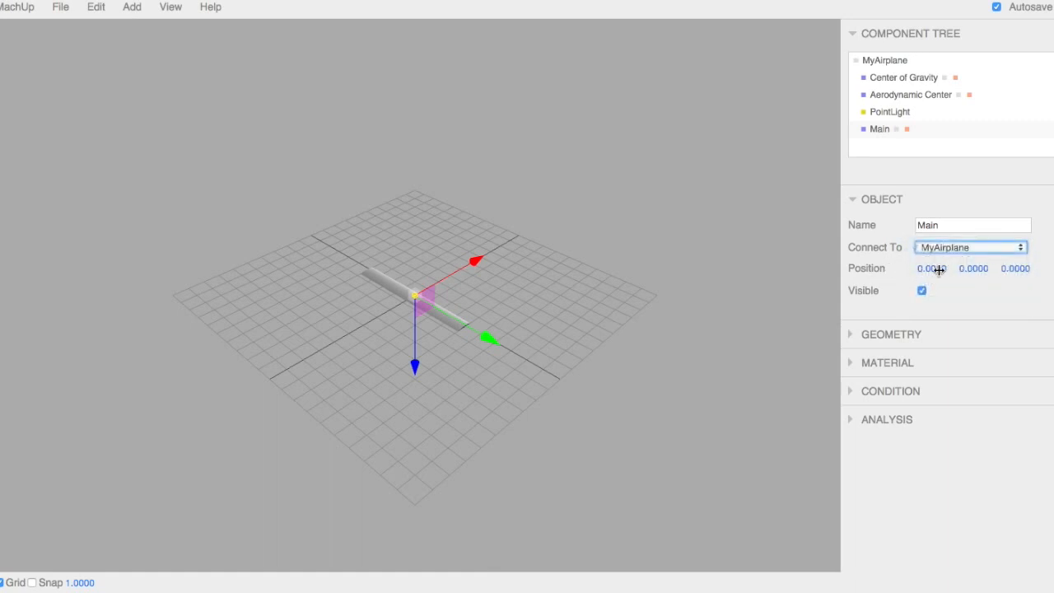
pyautogui.moveTo(975, 271)
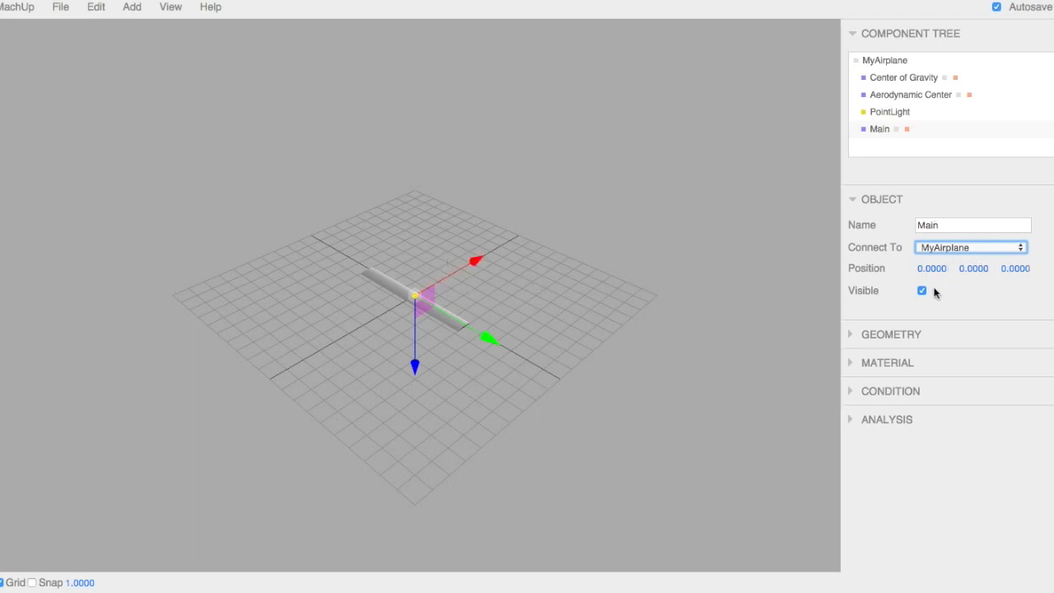
# Step: Show Main's geometry, zoom in, and set the Side option to Both
pyautogui.click(890, 334)
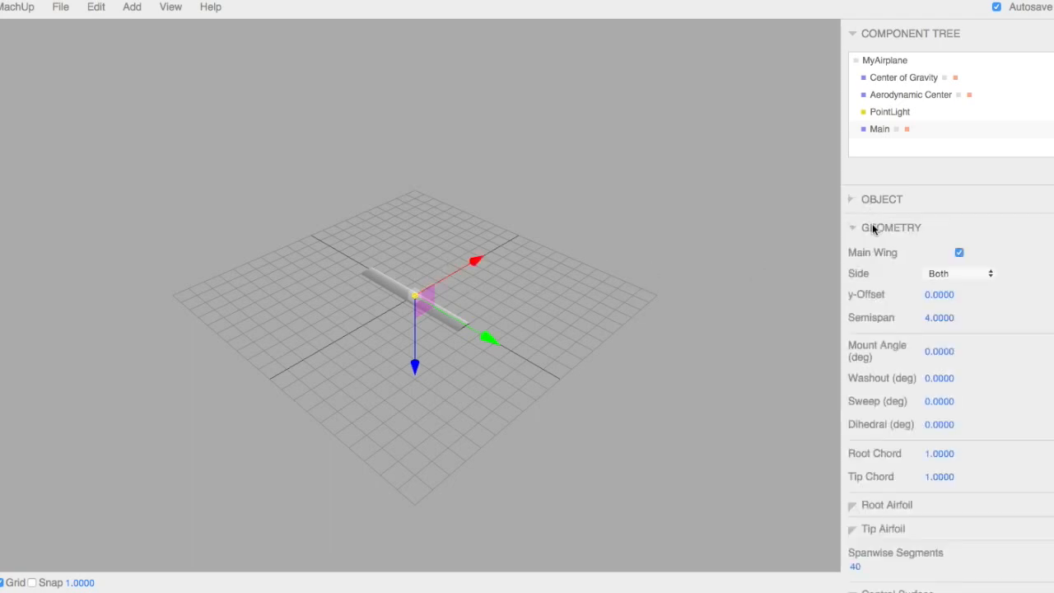
pyautogui.scroll(-3)
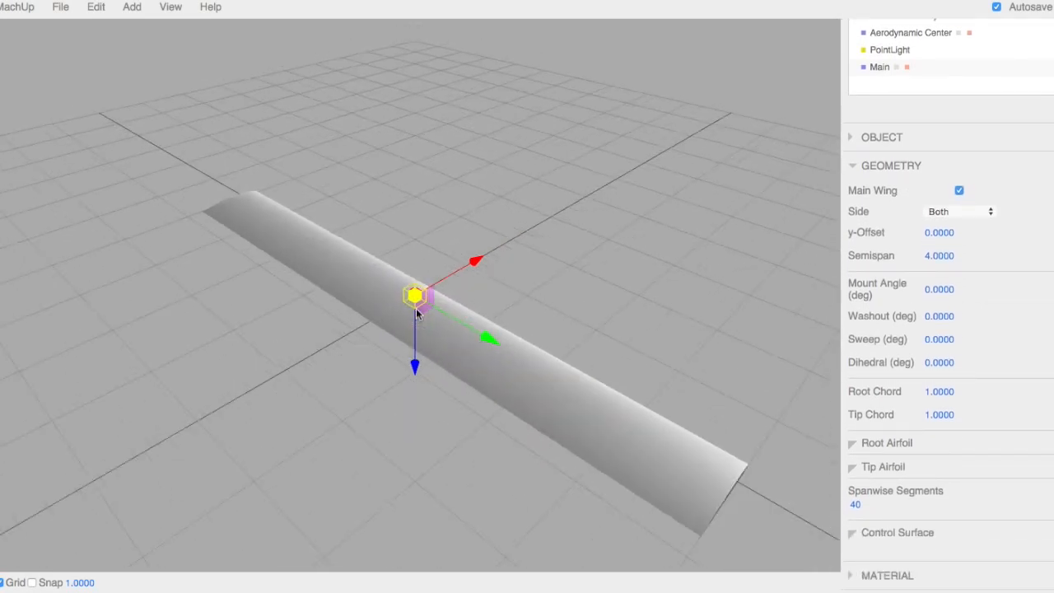
pyautogui.click(959, 191)
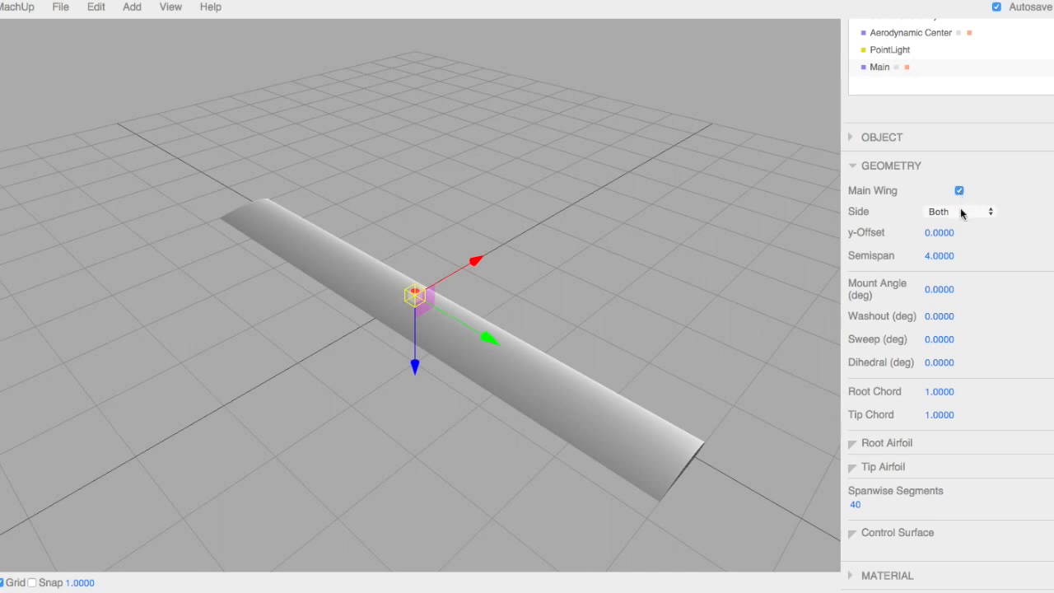
pyautogui.click(959, 212)
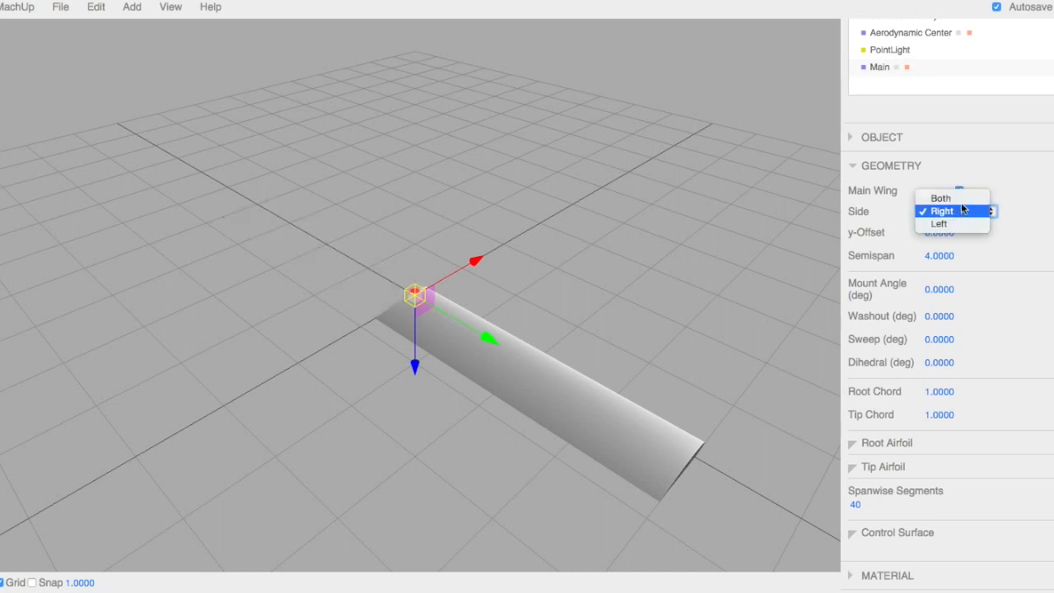
pyautogui.click(940, 198)
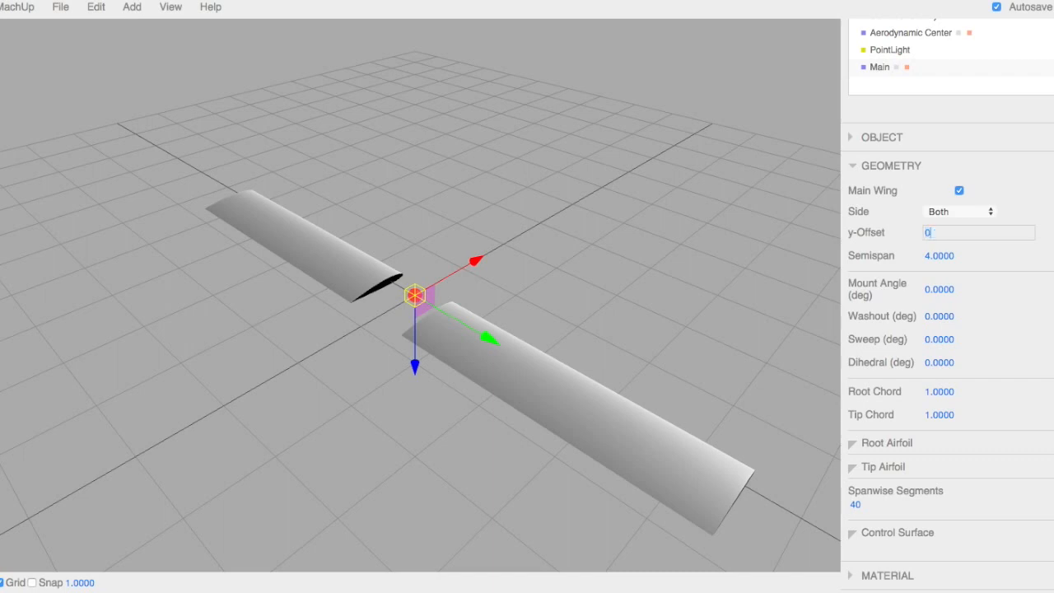
# Step: Set Main's mount angle 5, washout 2, sweep 20, dihedral 3, chord 1.5 to 0.4
pyautogui.click(979, 256)
pyautogui.write('5')
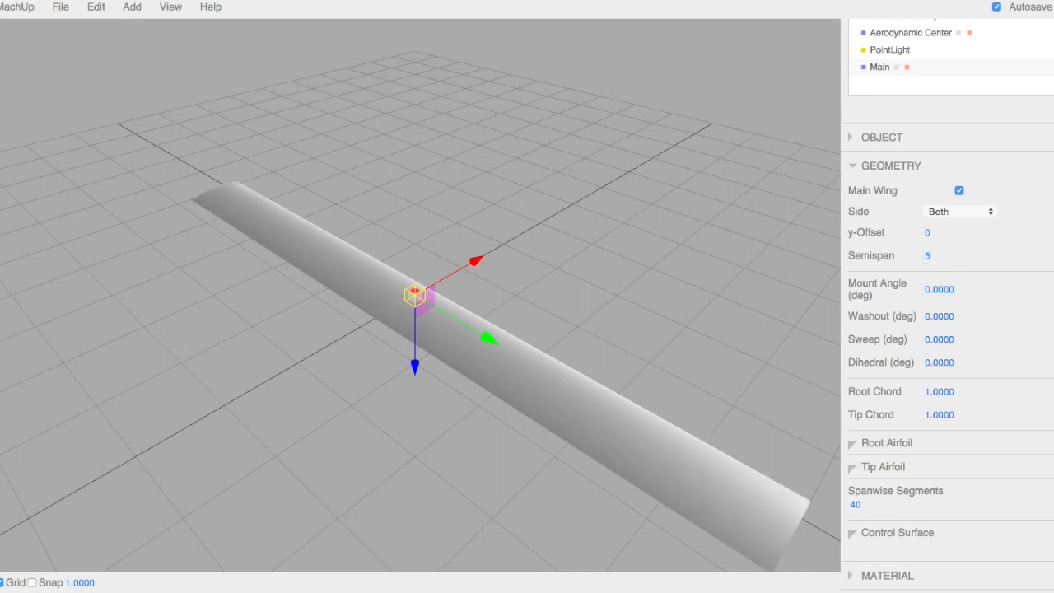
pyautogui.click(940, 289)
pyautogui.write('5')
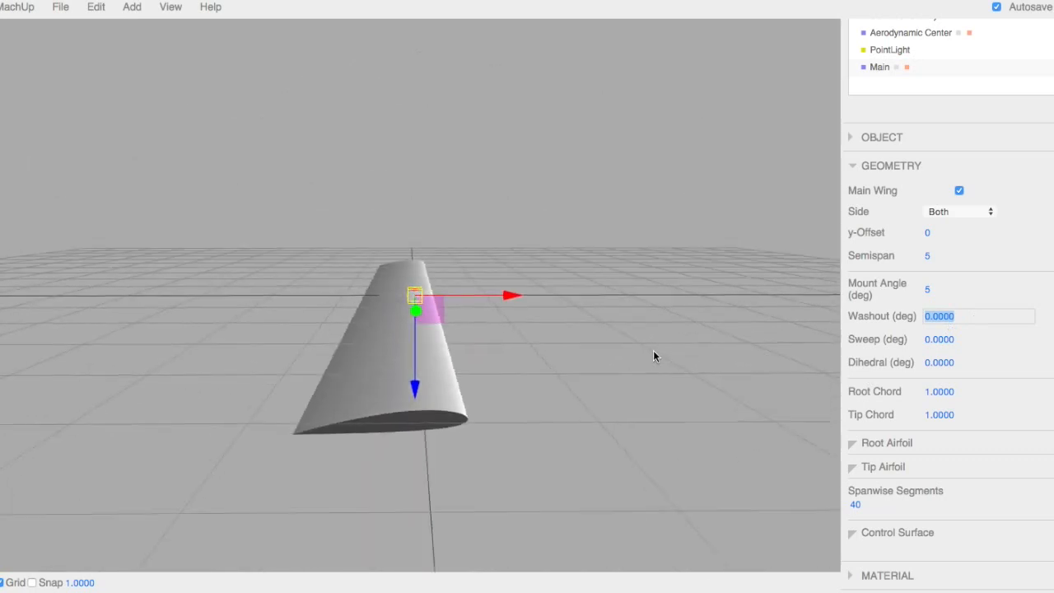
pyautogui.write('13')
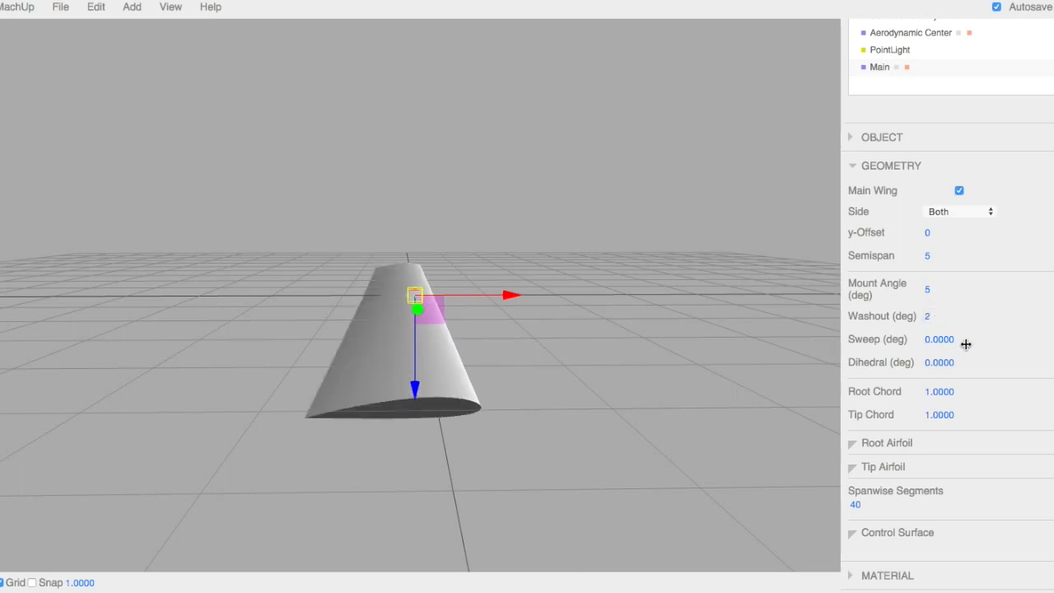
pyautogui.click(939, 339)
pyautogui.write('20')
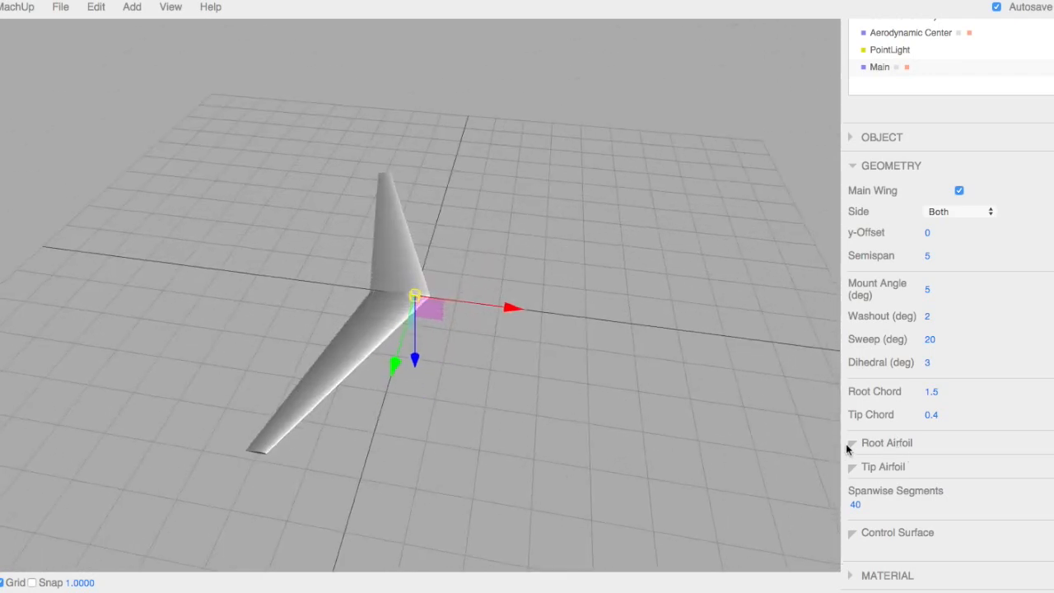
pyautogui.click(854, 442)
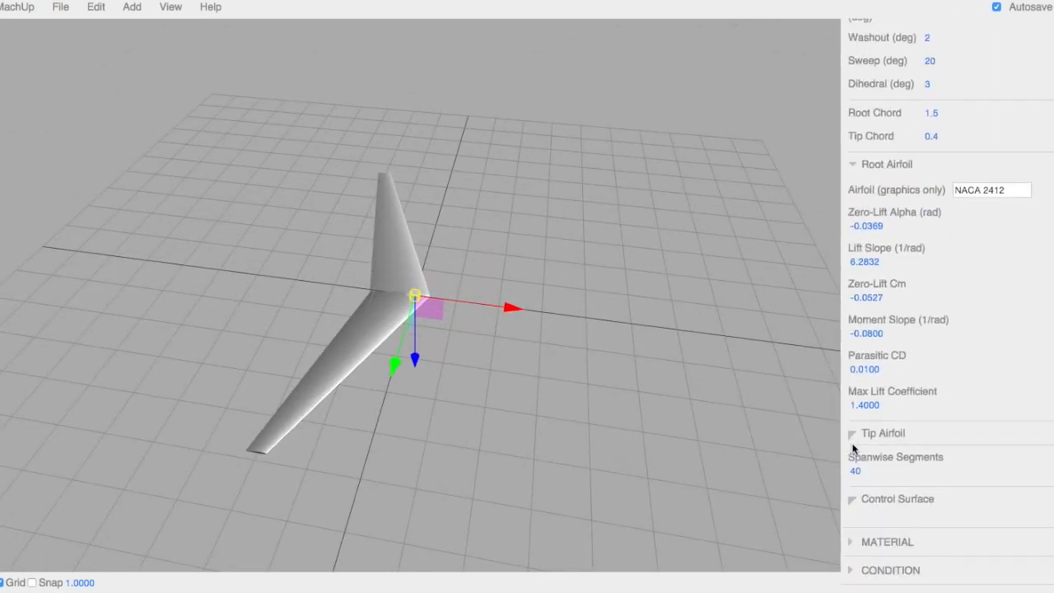
pyautogui.scroll(3)
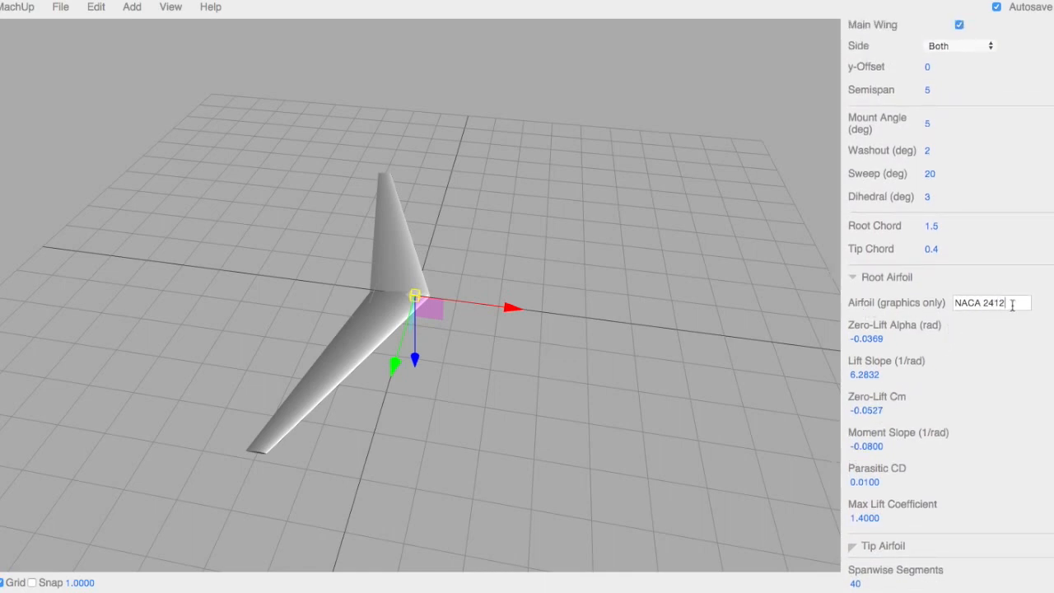
pyautogui.press('Backspace')
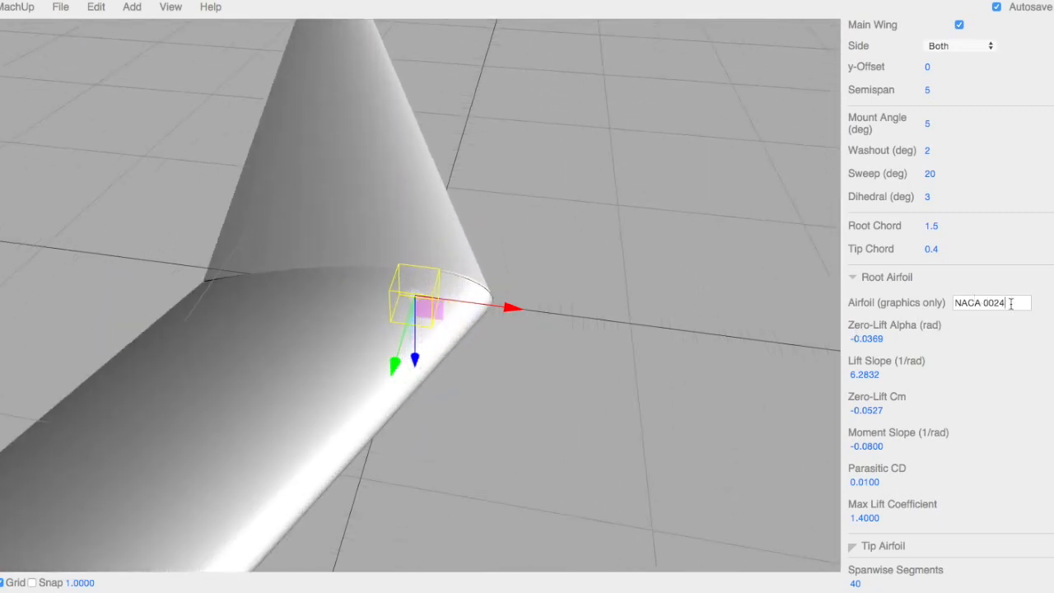
pyautogui.press('Backspace')
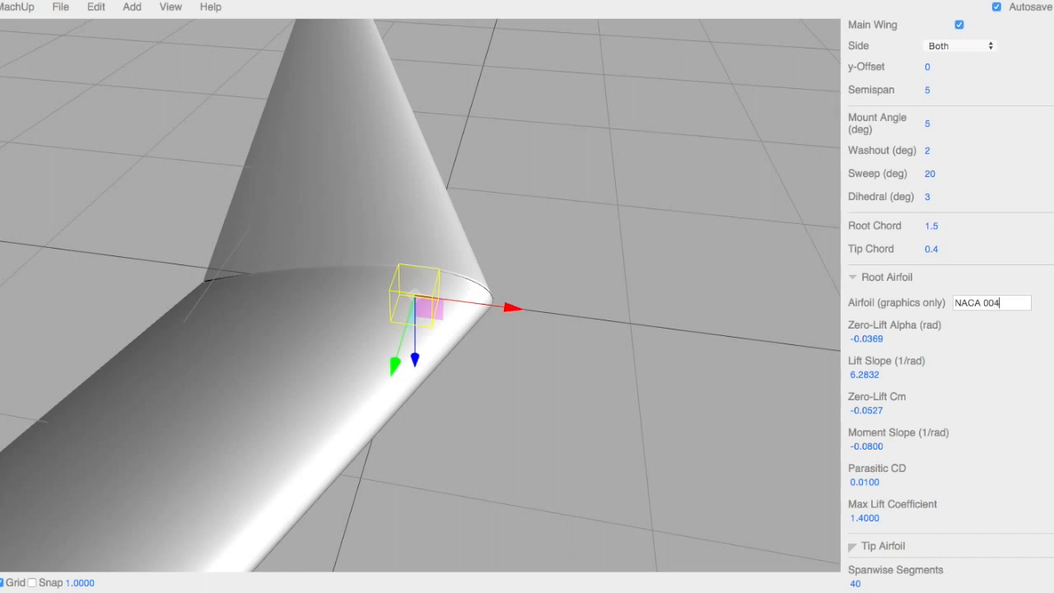
pyautogui.write('0')
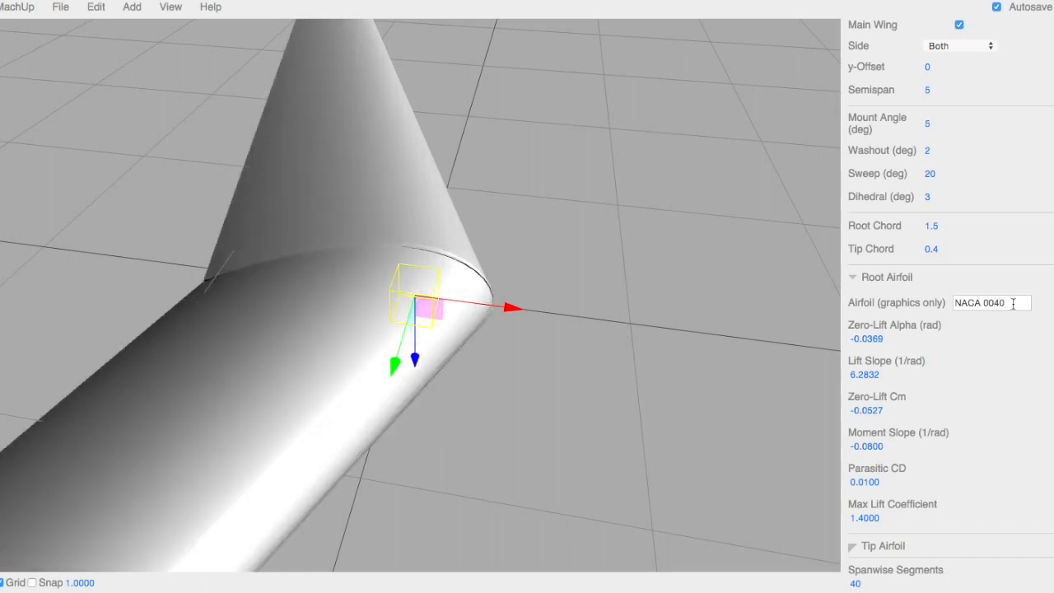
pyautogui.press('Backspace')
pyautogui.write('2412')
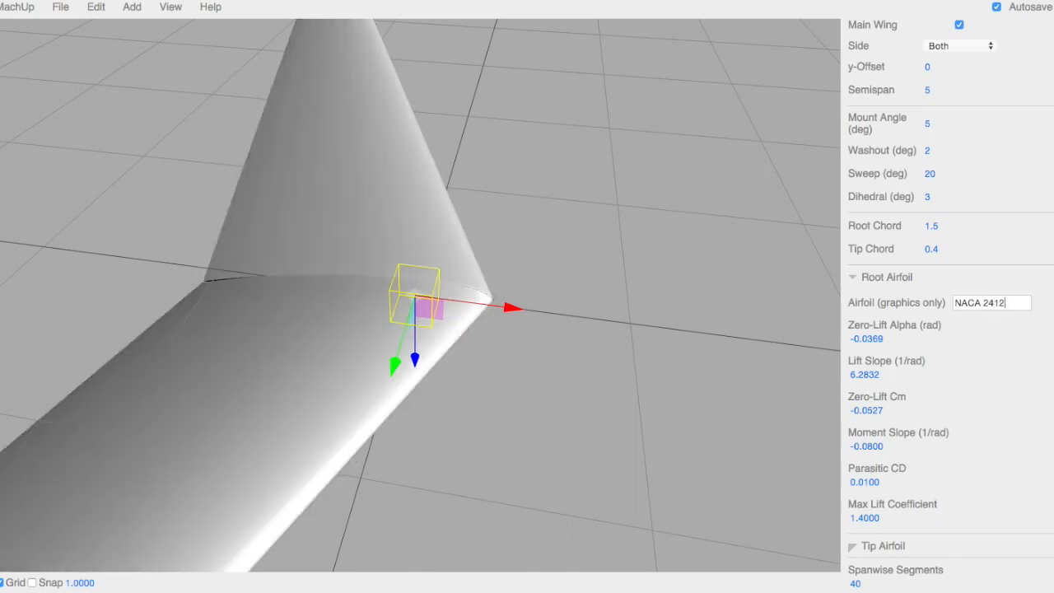
pyautogui.moveTo(596, 431)
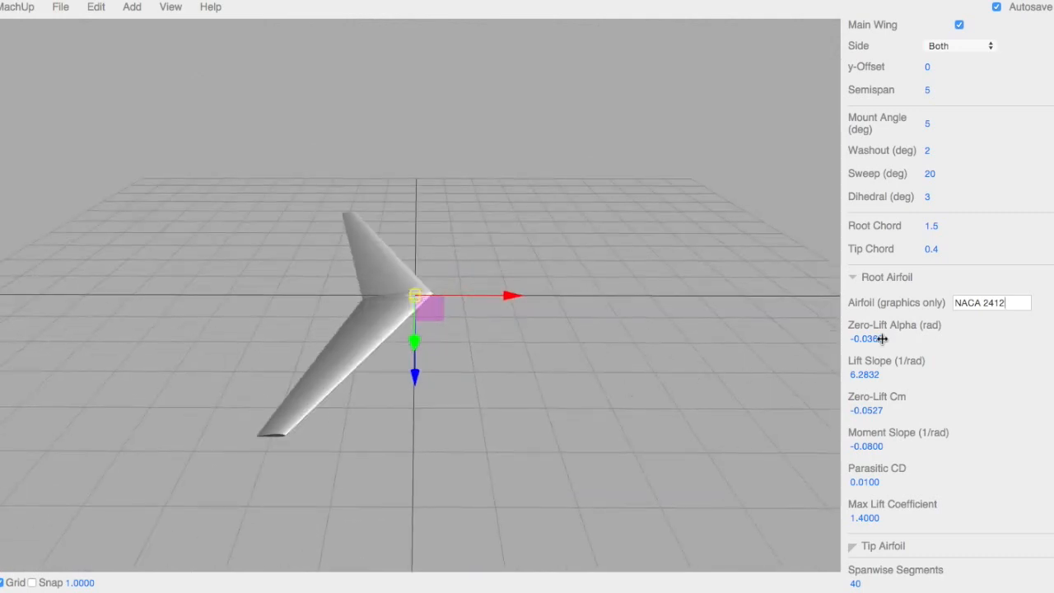
pyautogui.moveTo(908, 518)
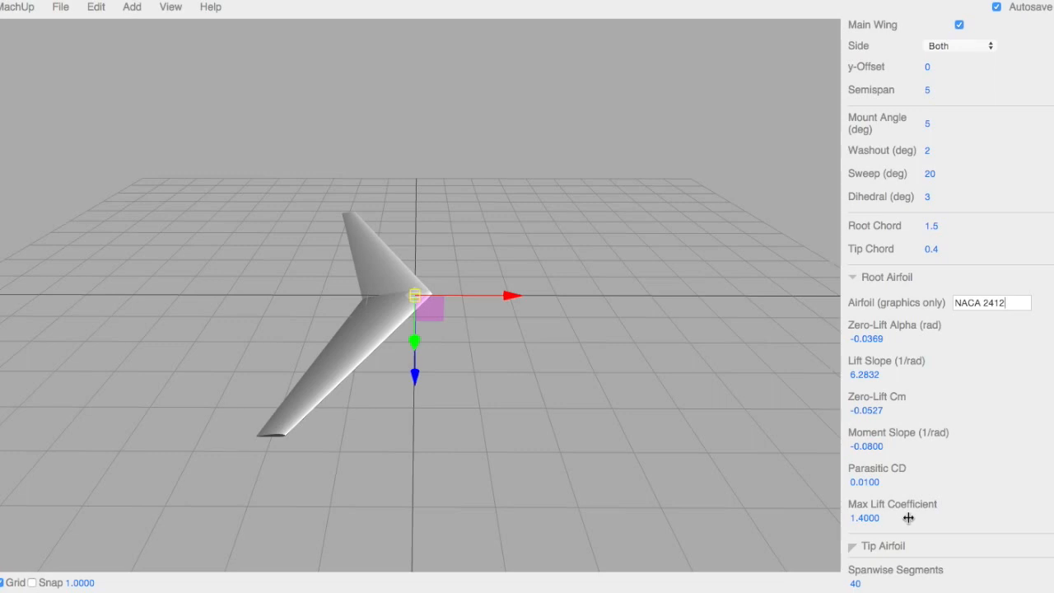
pyautogui.moveTo(854, 278)
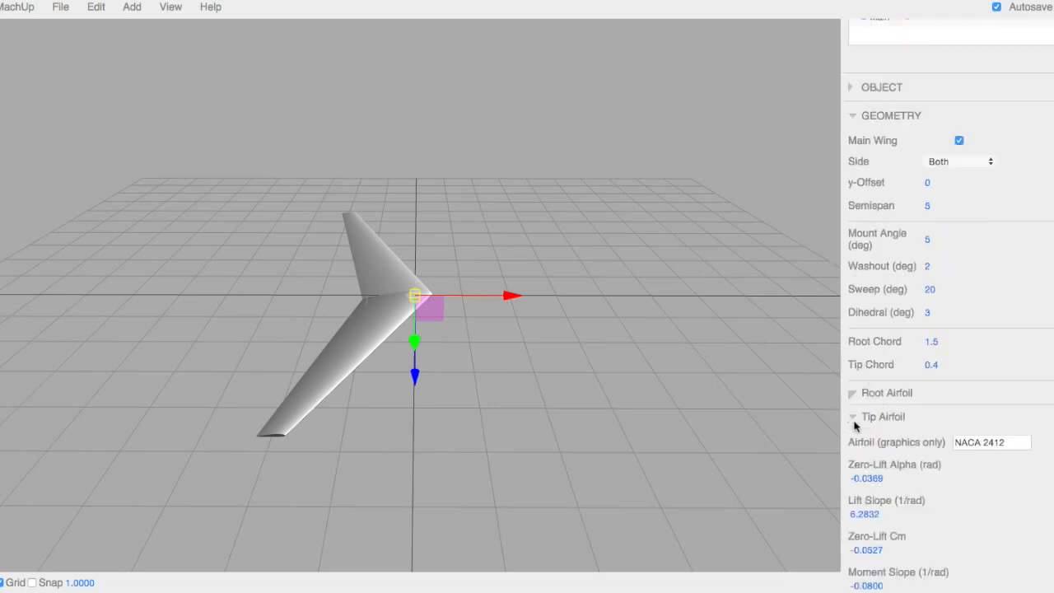
pyautogui.click(853, 416)
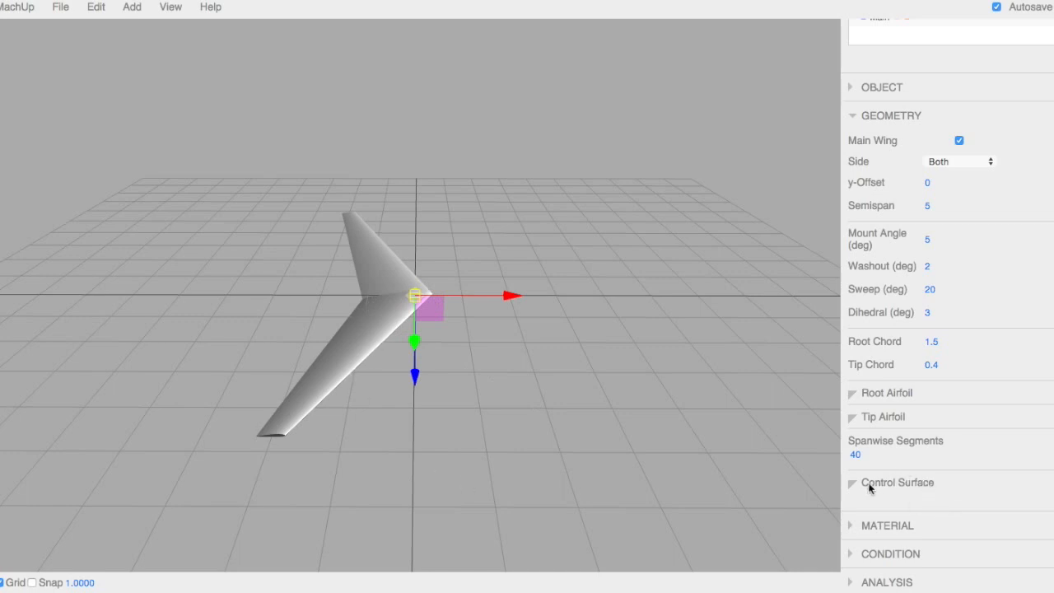
# Step: Enable a control surface on Main from 0.5 to 1.0 span, aileron mix 1
pyautogui.click(853, 483)
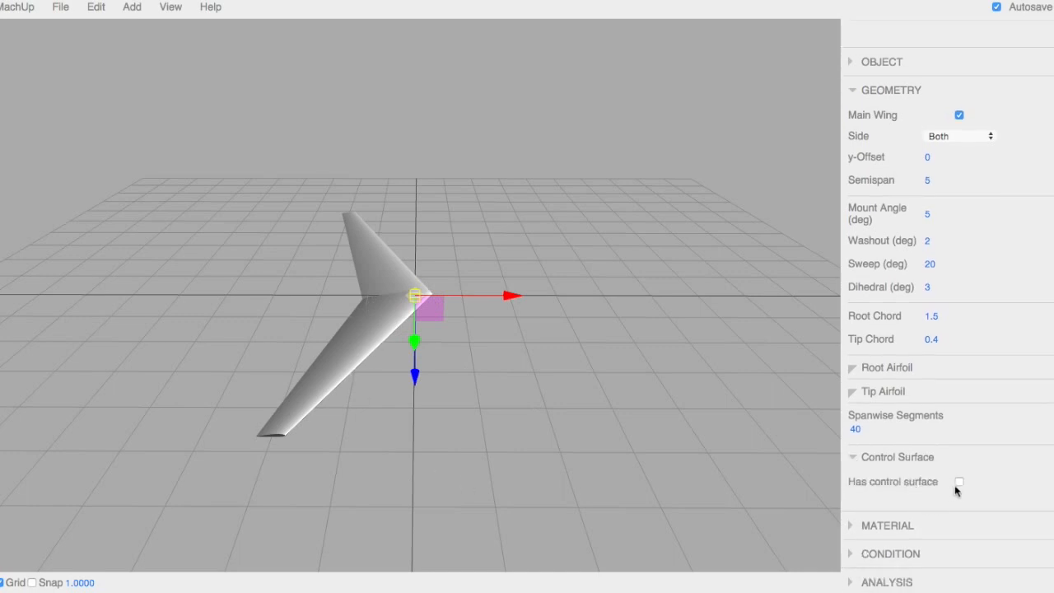
pyautogui.click(959, 482)
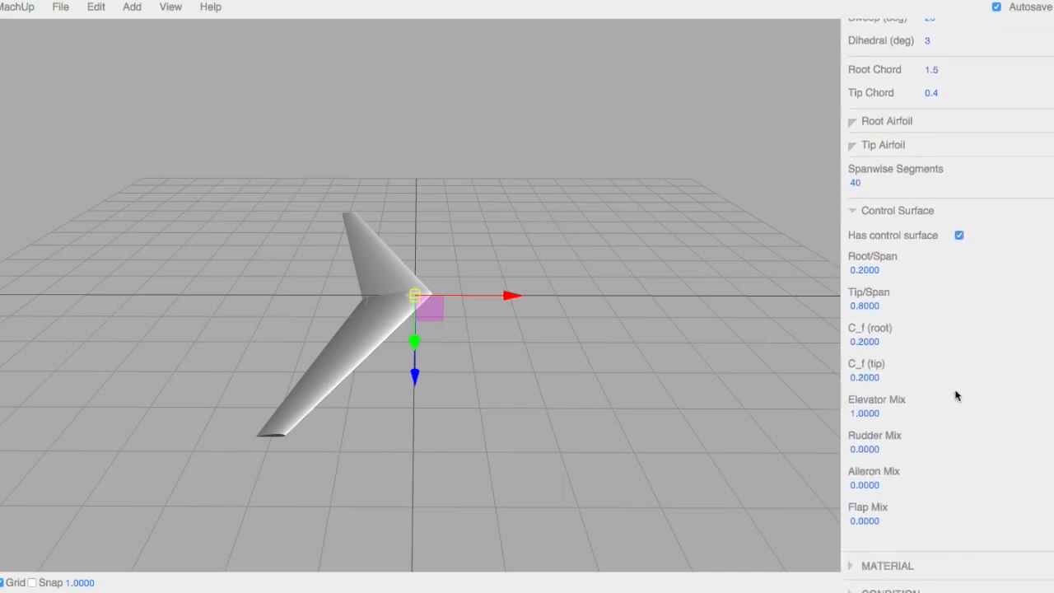
pyautogui.moveTo(902, 539)
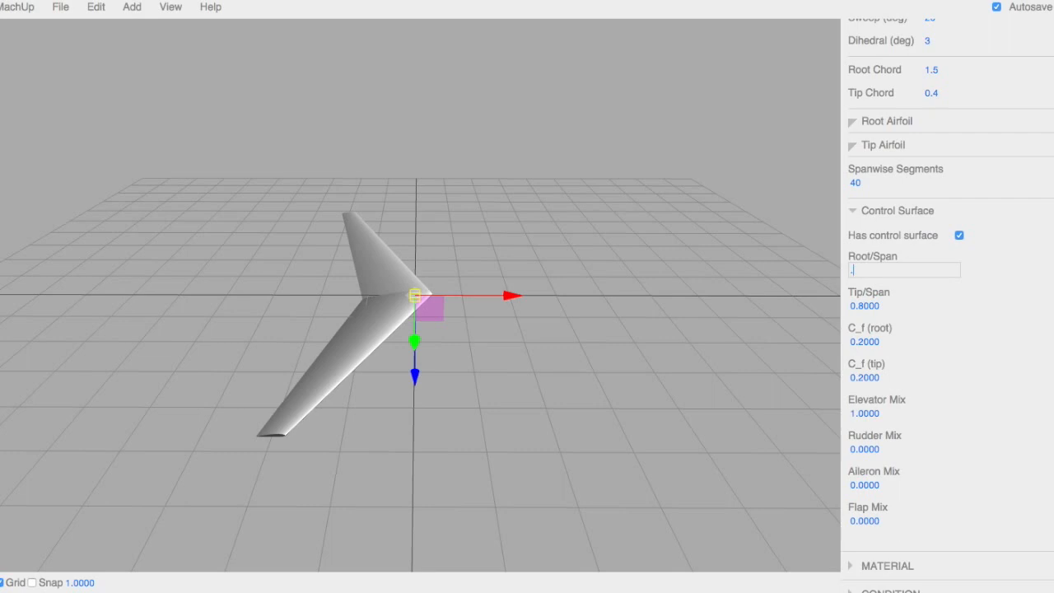
pyautogui.write('5')
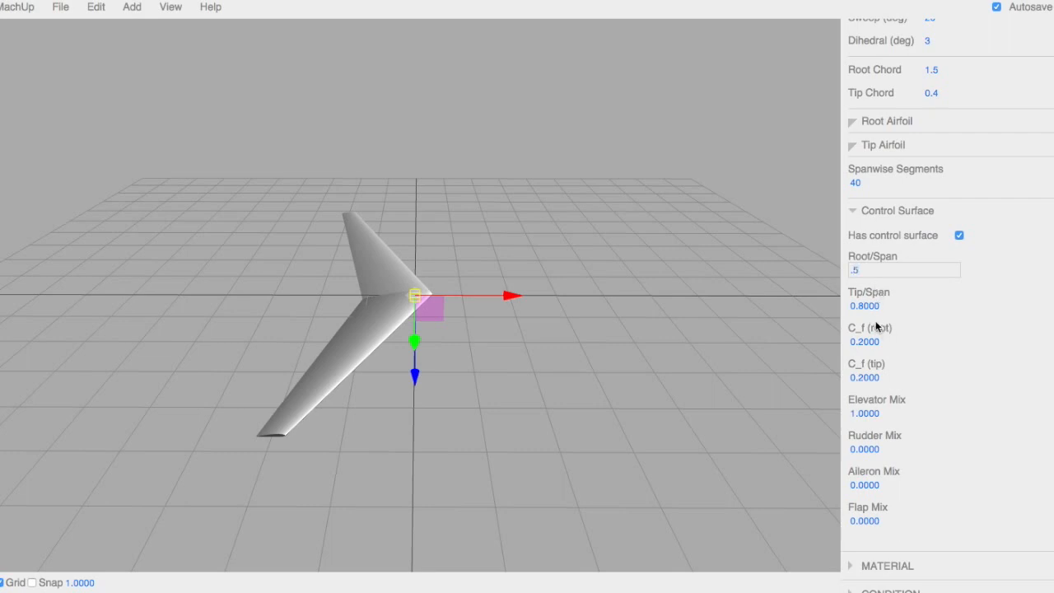
pyautogui.click(904, 306)
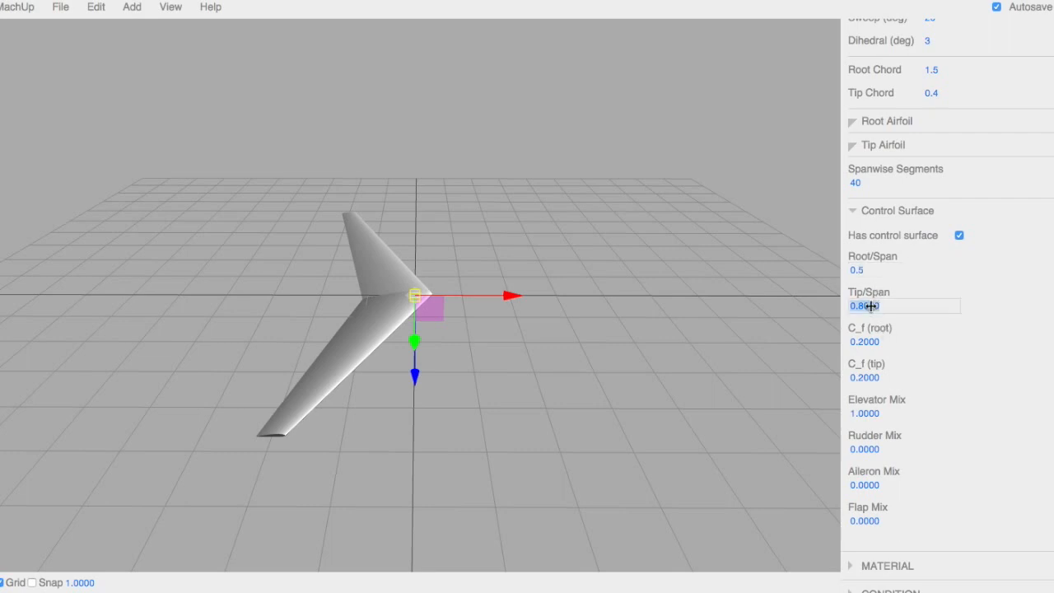
pyautogui.write('1.0')
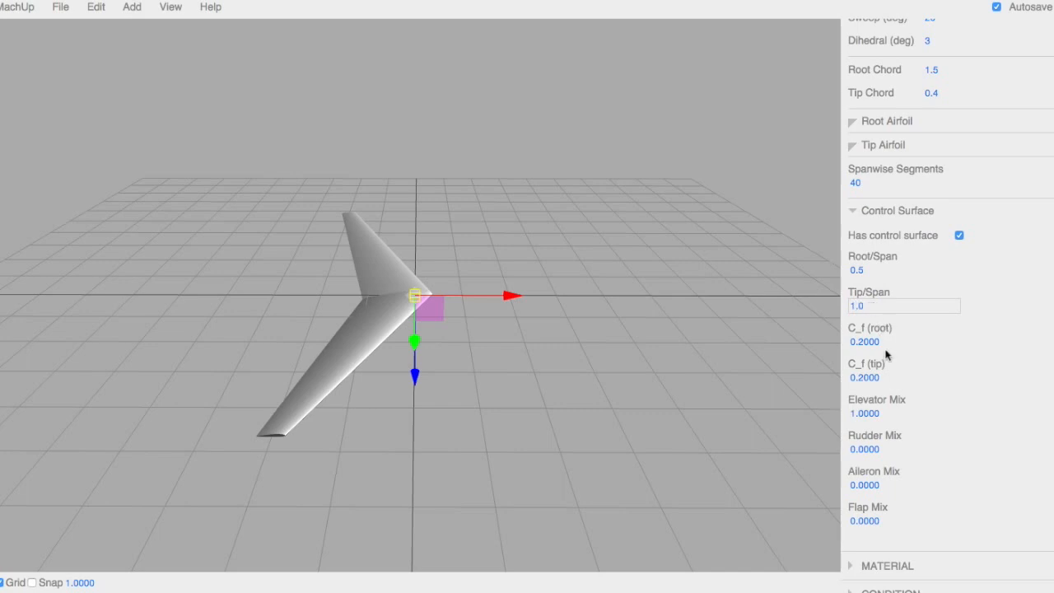
pyautogui.click(903, 341)
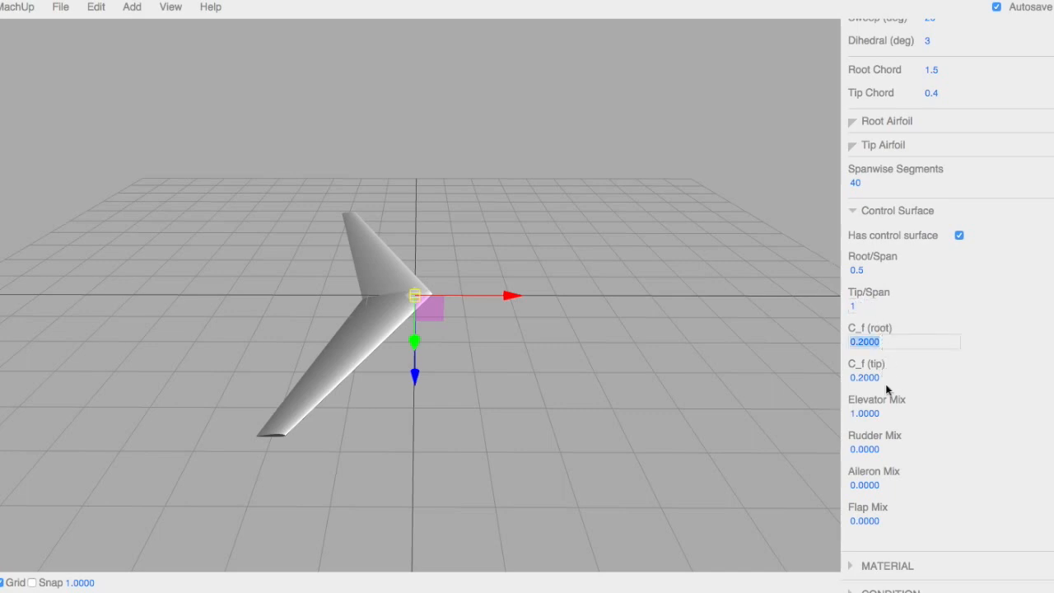
pyautogui.moveTo(886, 521)
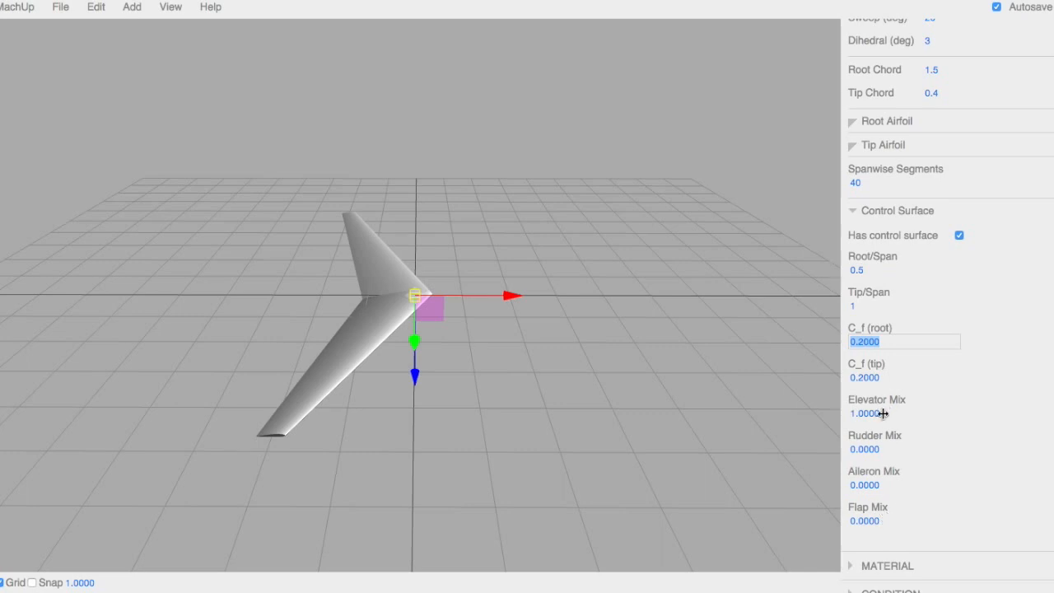
pyautogui.moveTo(882, 411)
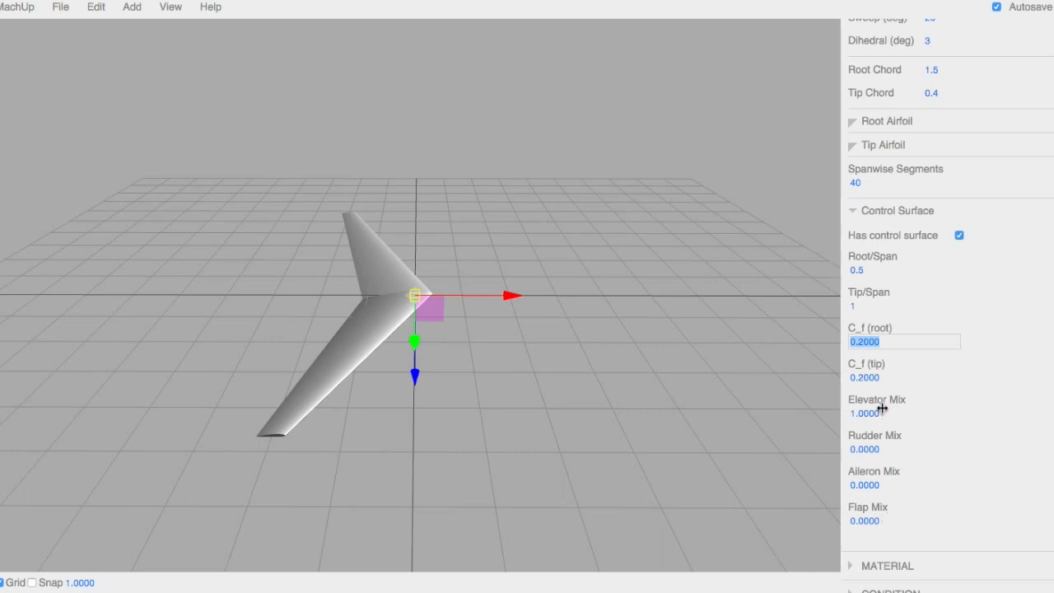
pyautogui.moveTo(883, 412)
pyautogui.write('1')
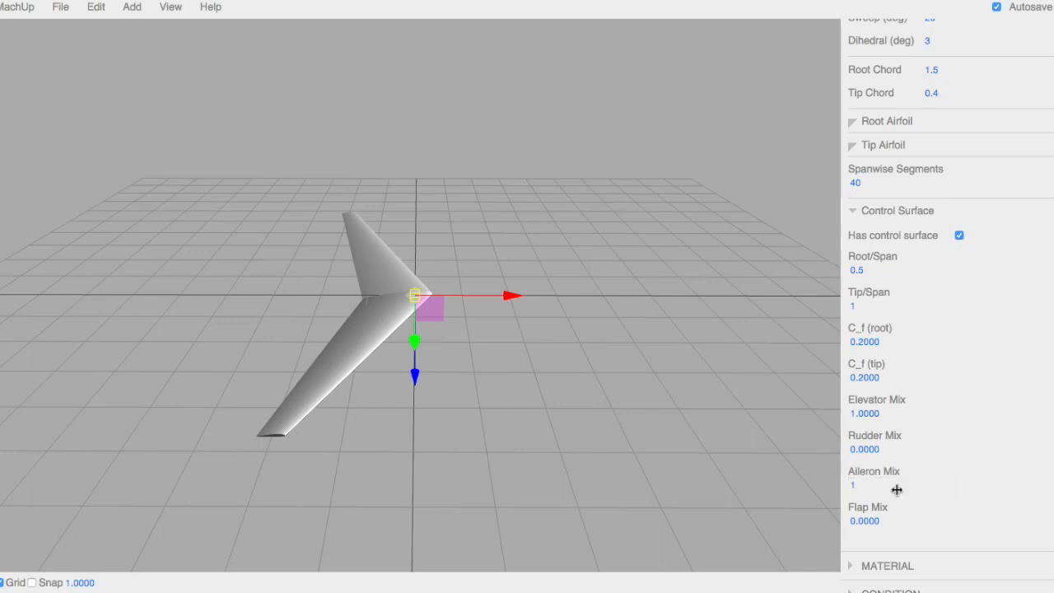
pyautogui.moveTo(896, 435)
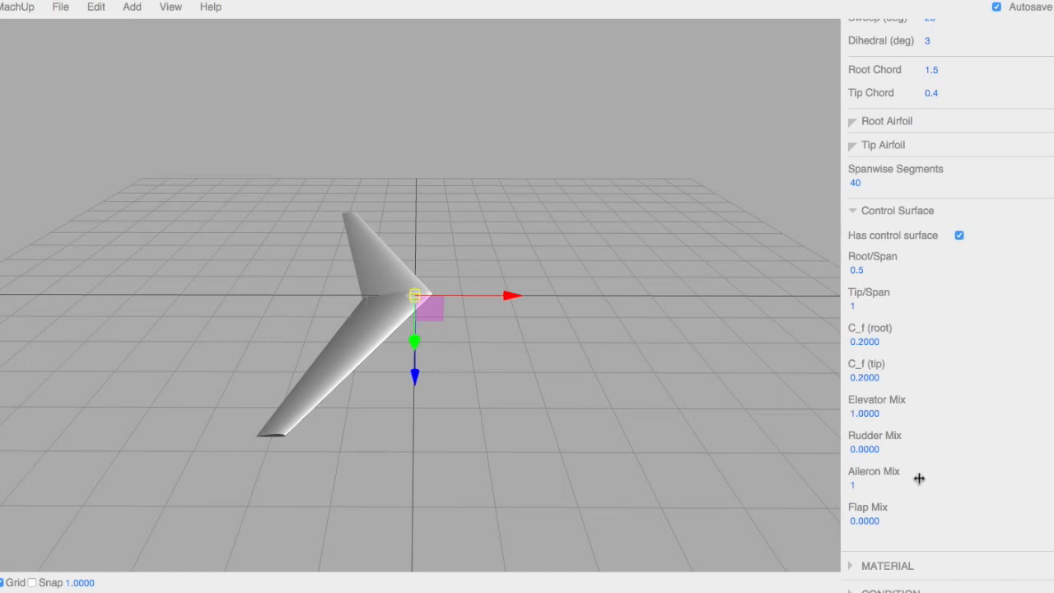
pyautogui.scroll(3)
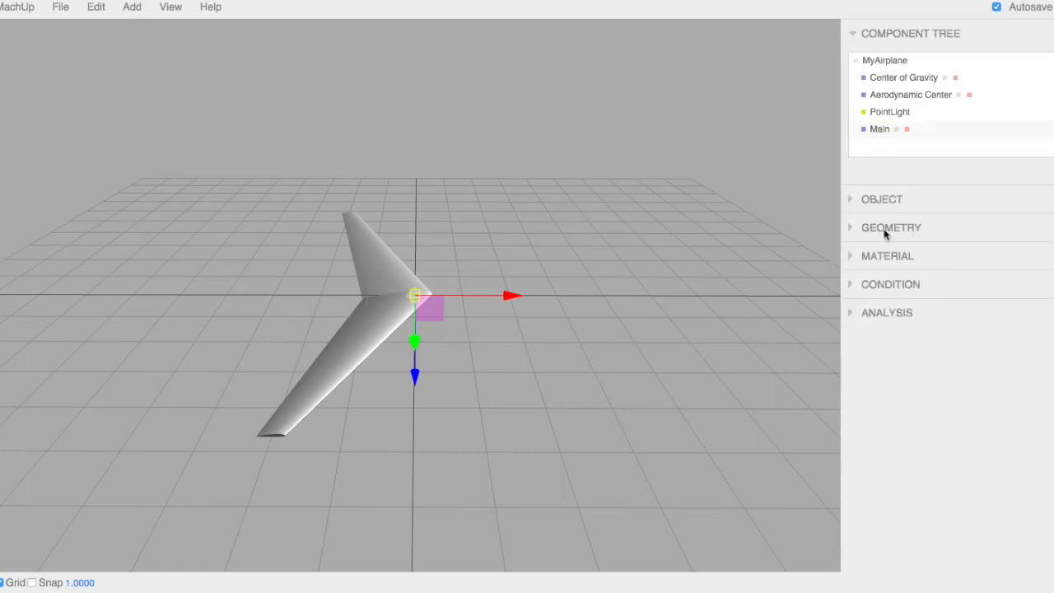
# Step: Add a second wing named Wing Tip and connect it to Main
pyautogui.click(132, 7)
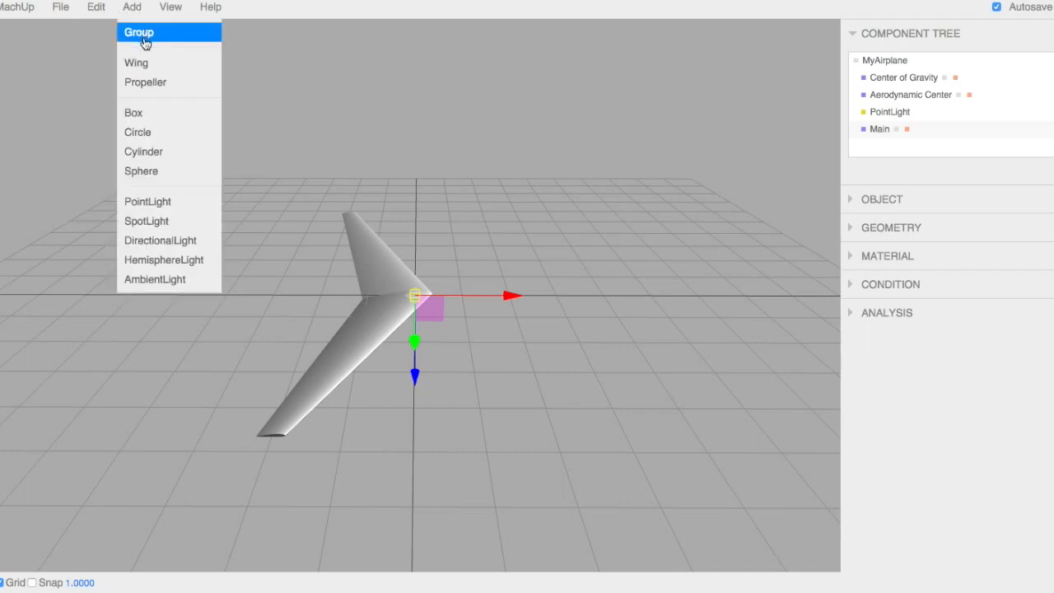
pyautogui.click(136, 62)
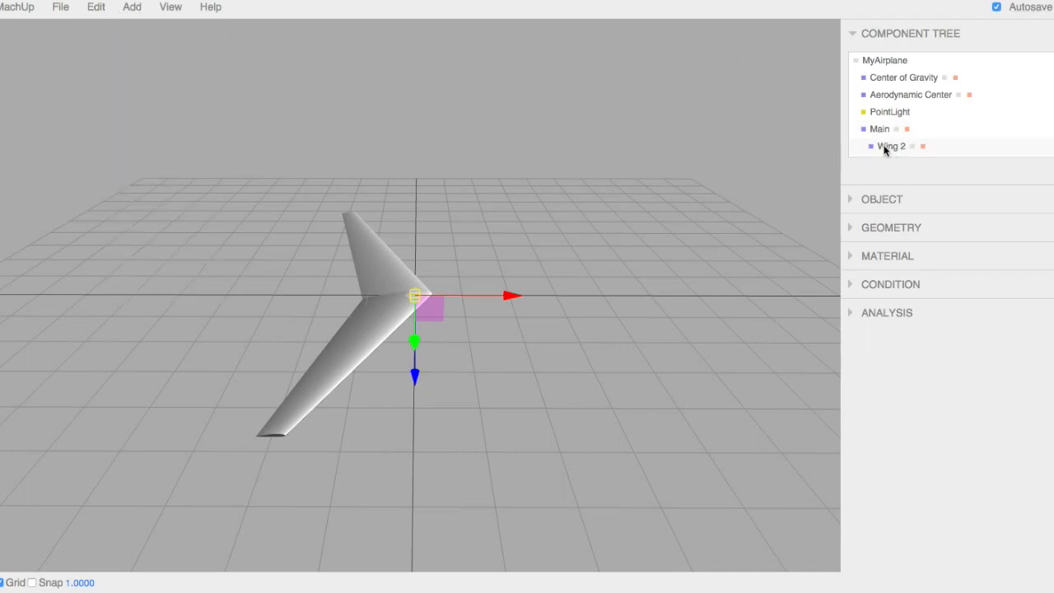
pyautogui.click(882, 199)
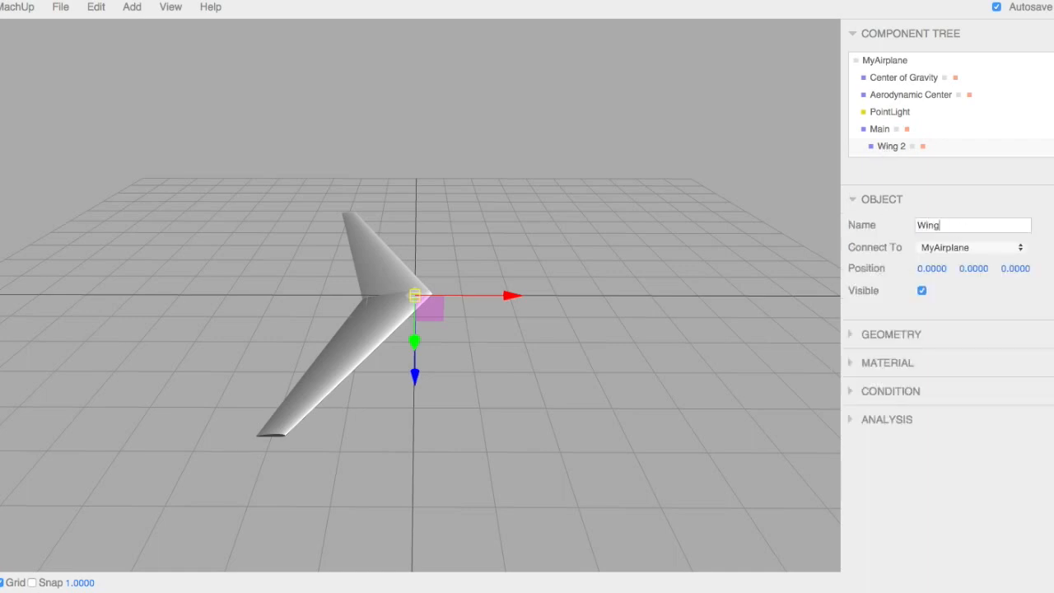
pyautogui.write('Tip')
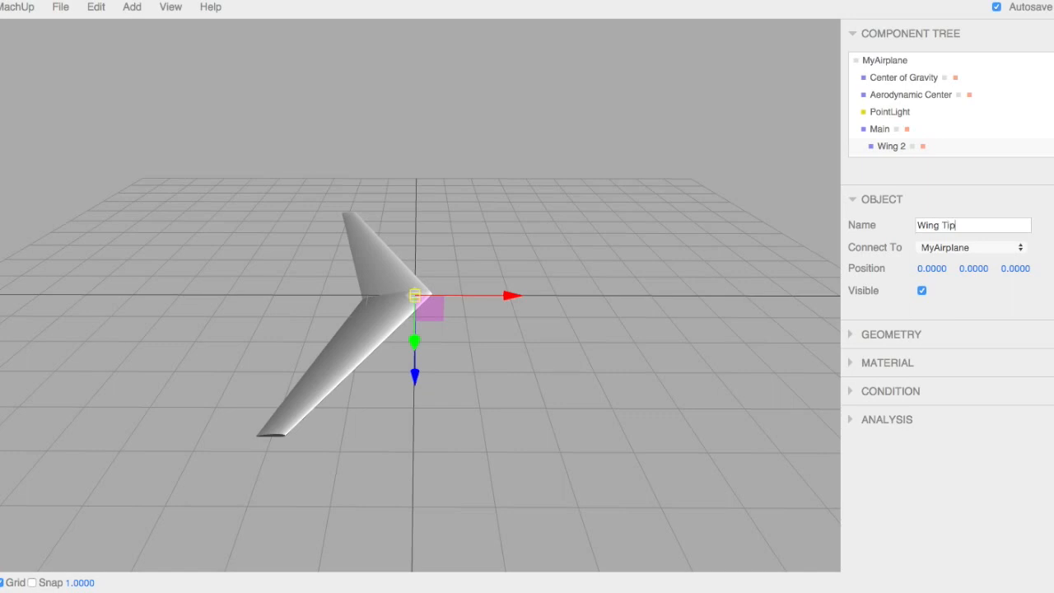
pyautogui.click(972, 247)
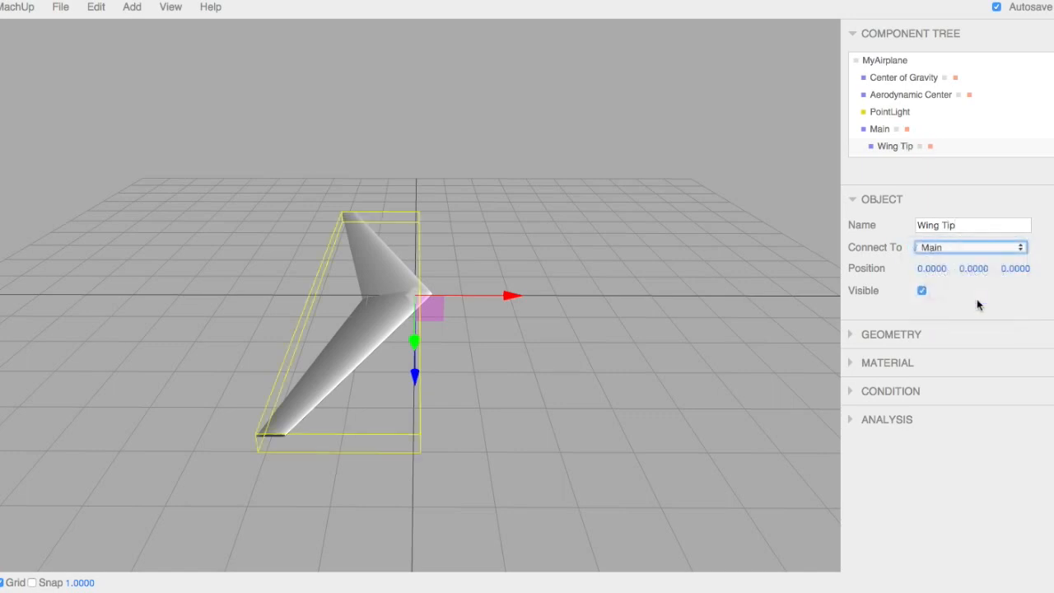
pyautogui.moveTo(887, 345)
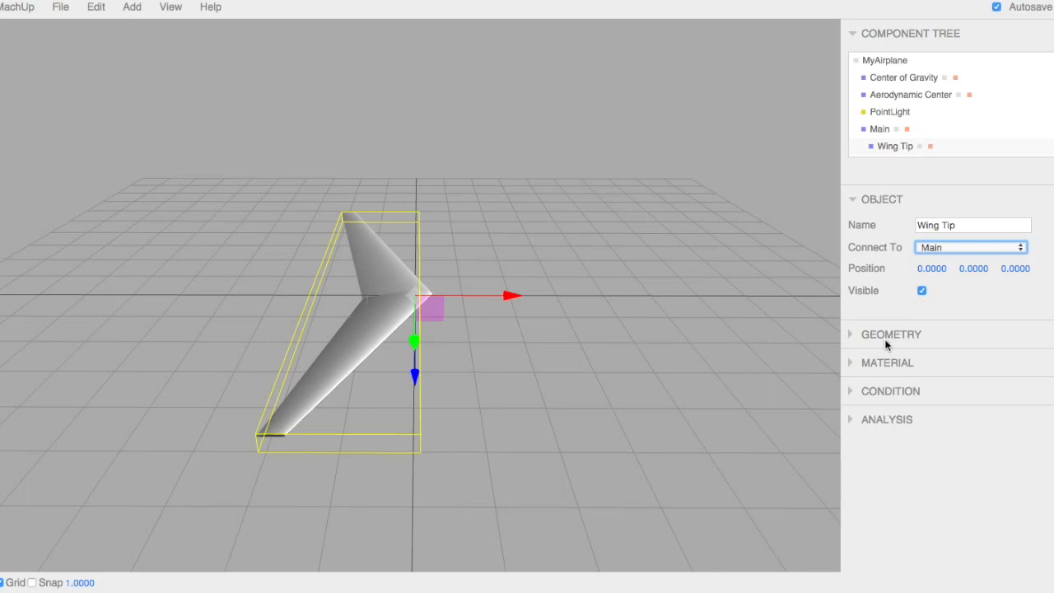
pyautogui.click(892, 334)
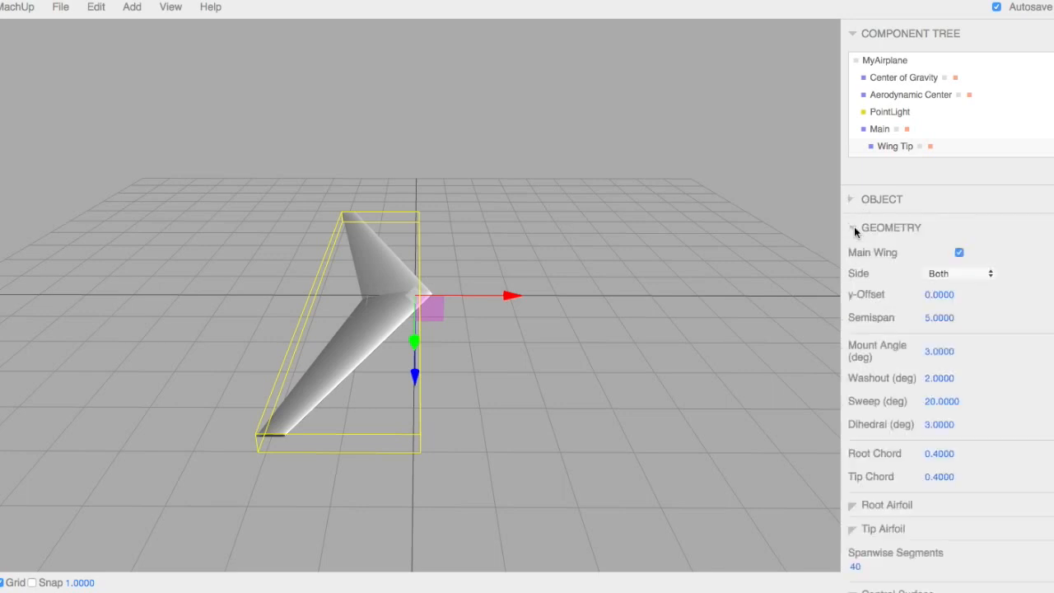
# Step: Give Wing Tip dihedral 90, semispan 0.5, tip chord 0.2 and sweep 35
pyautogui.click(951, 425)
pyautogui.write('90')
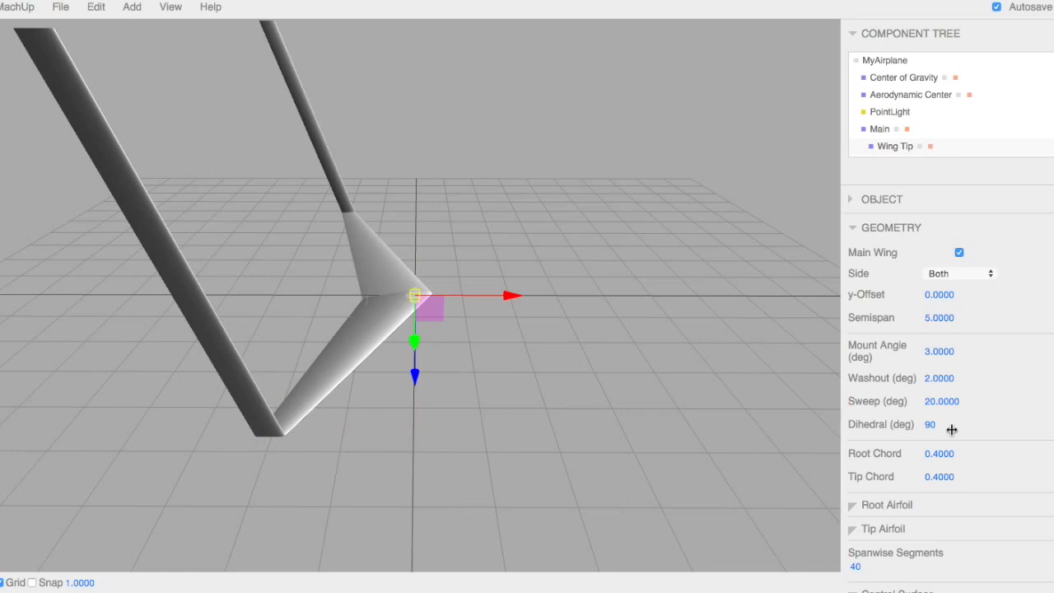
pyautogui.click(940, 317)
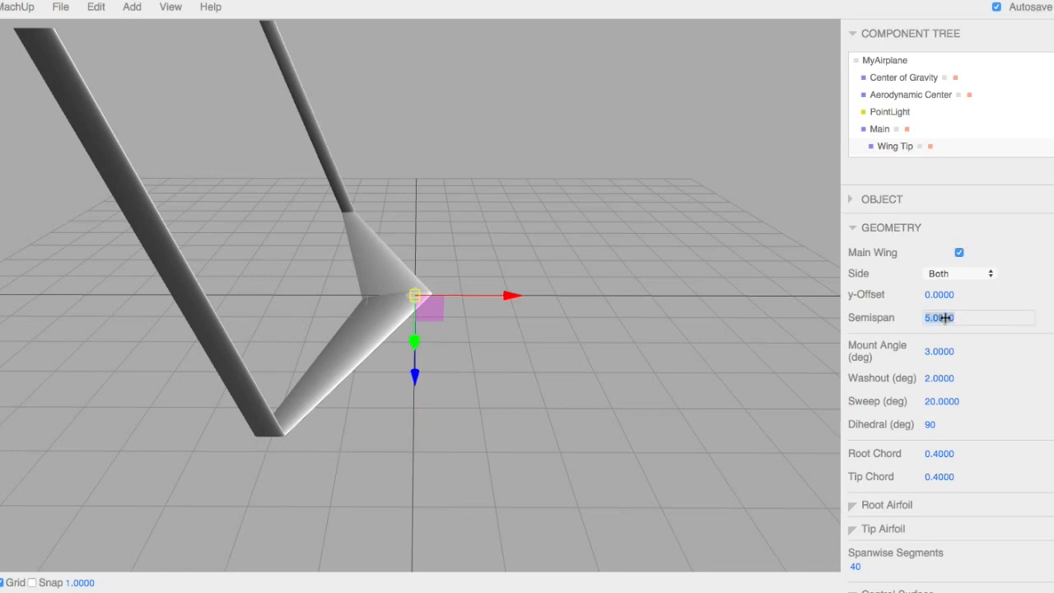
pyautogui.write('0.5')
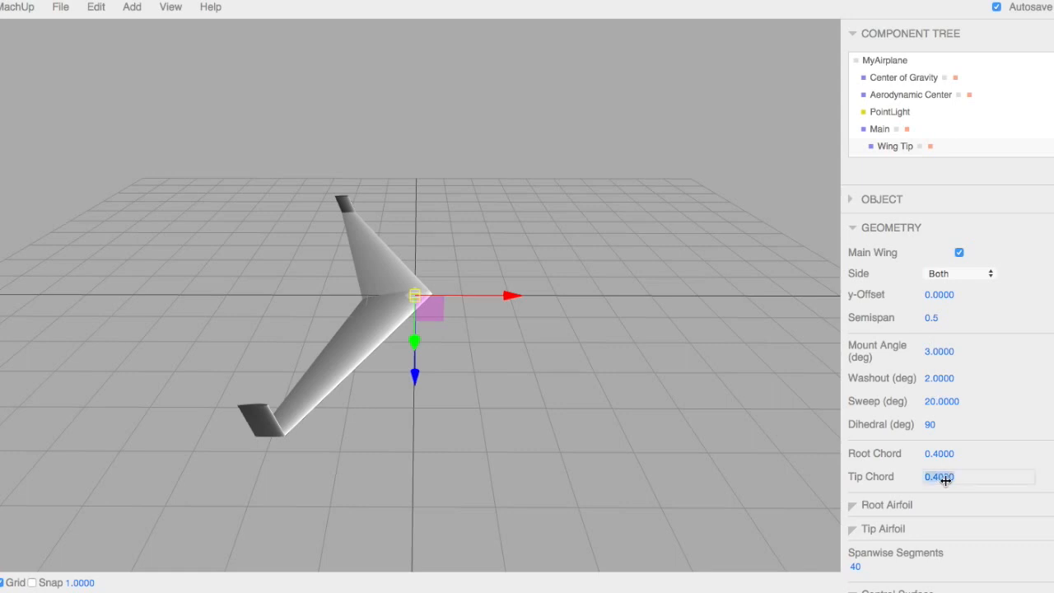
pyautogui.write('0.2')
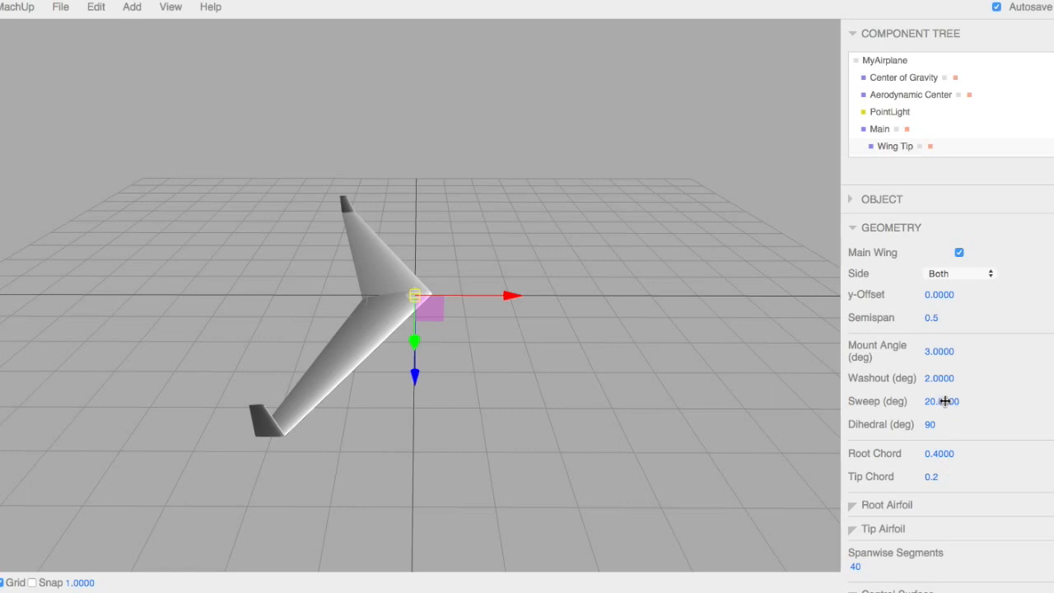
pyautogui.click(942, 401)
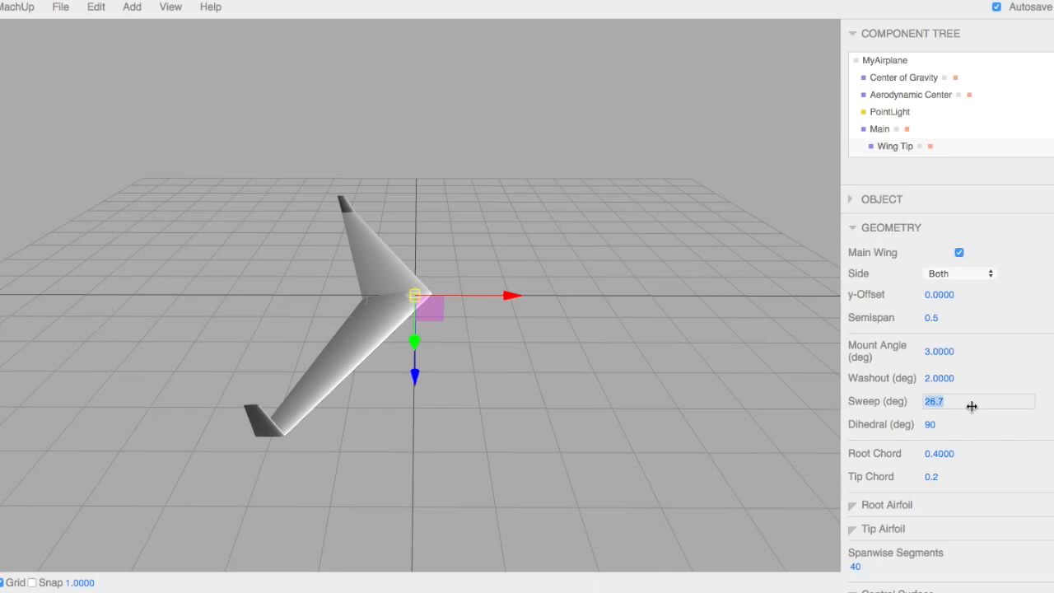
pyautogui.write('35')
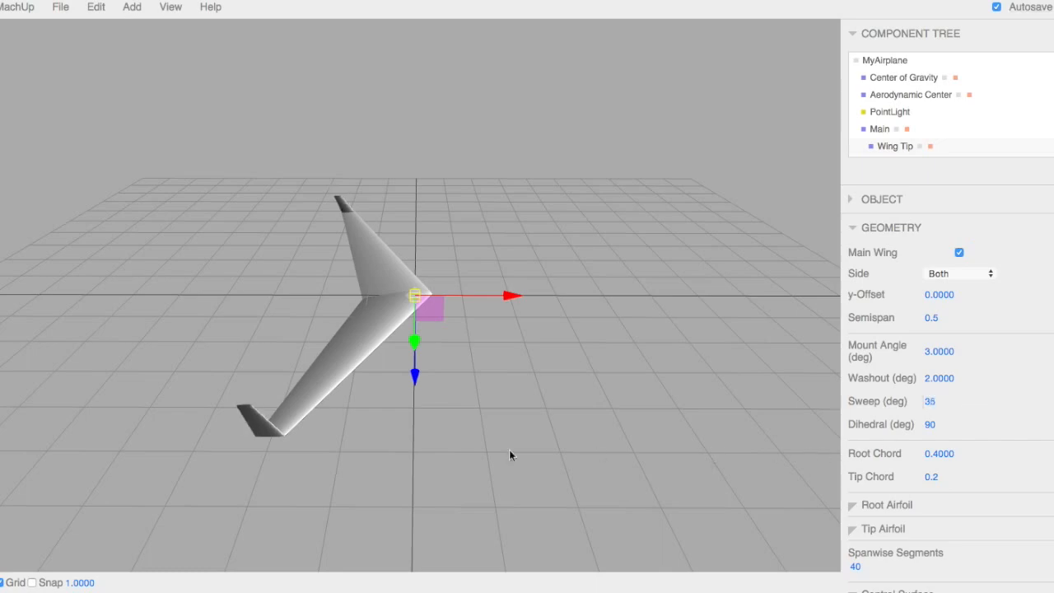
pyautogui.moveTo(511, 456); pyautogui.dragTo(457, 486)
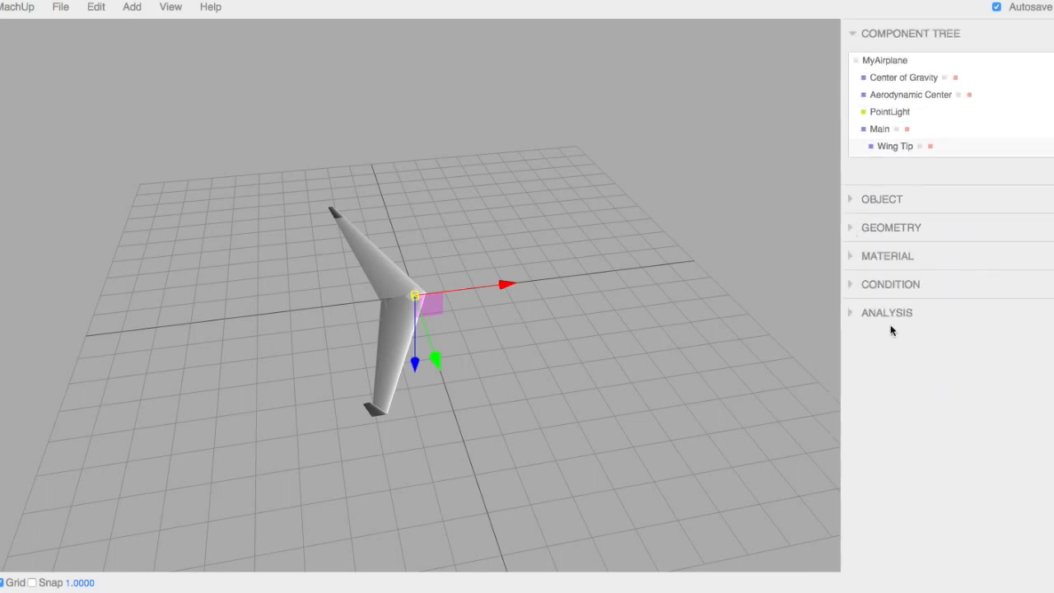
# Step: Set the Main wing's material colour to Orange
pyautogui.click(888, 255)
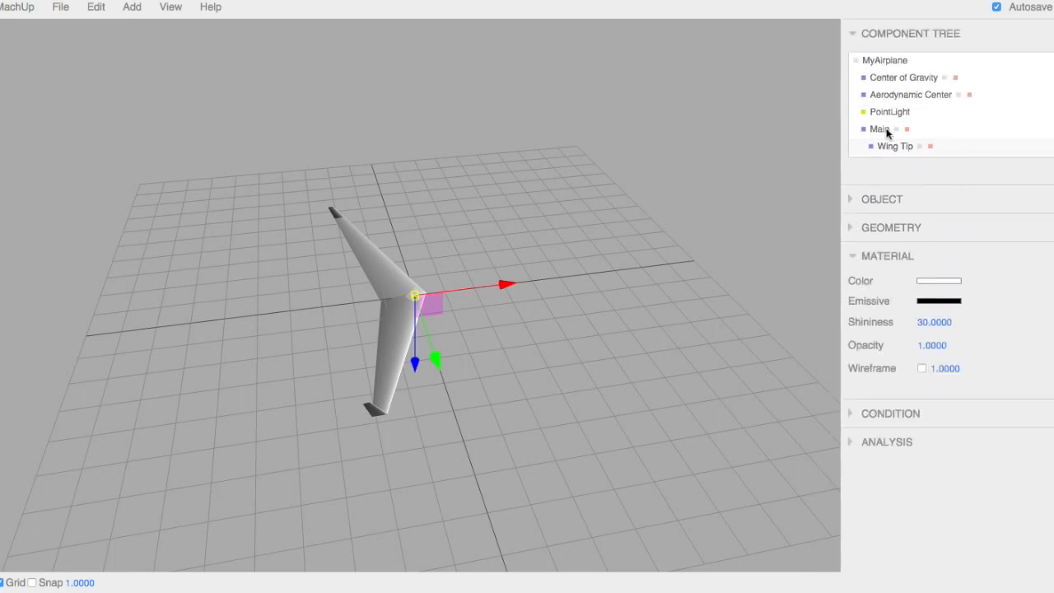
pyautogui.click(938, 281)
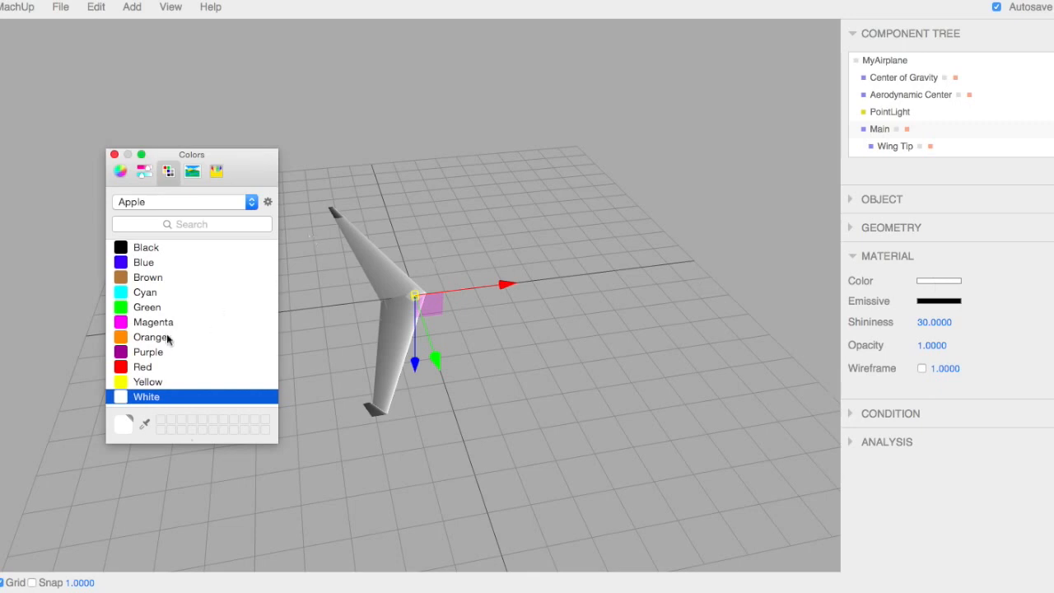
pyautogui.click(150, 337)
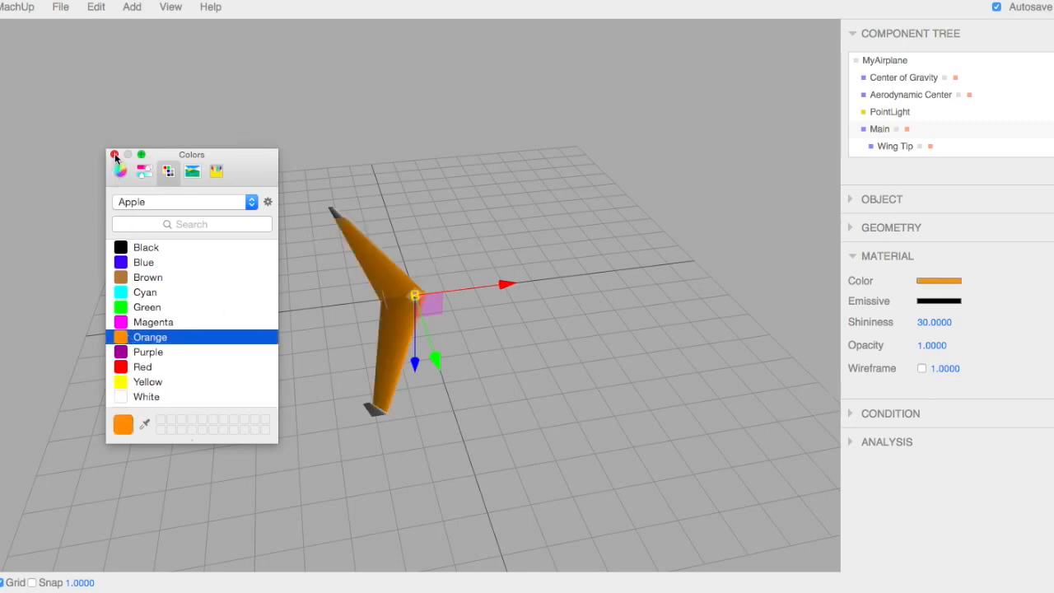
pyautogui.click(115, 154)
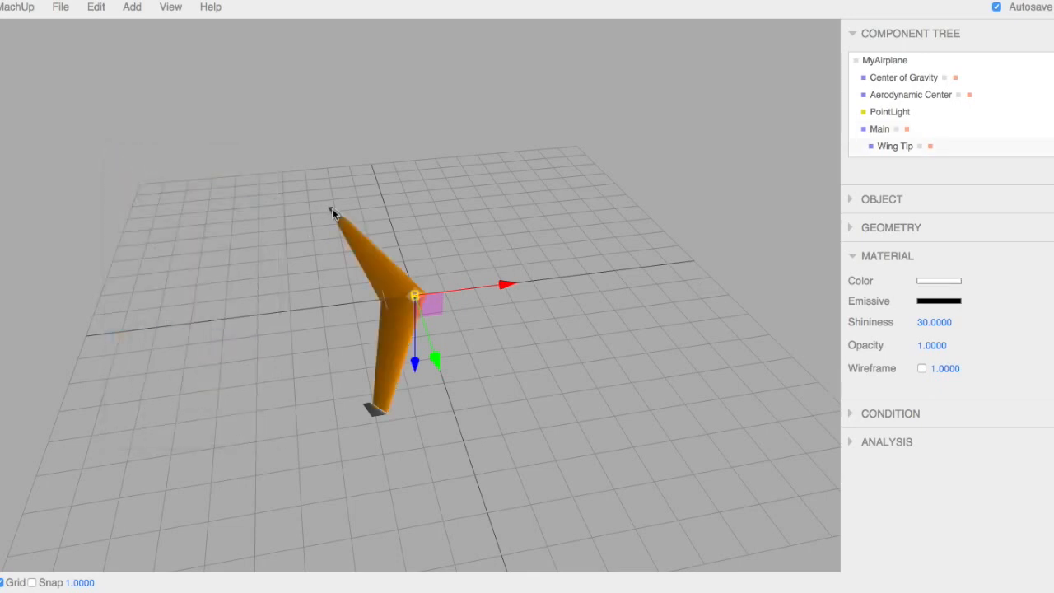
pyautogui.click(939, 280)
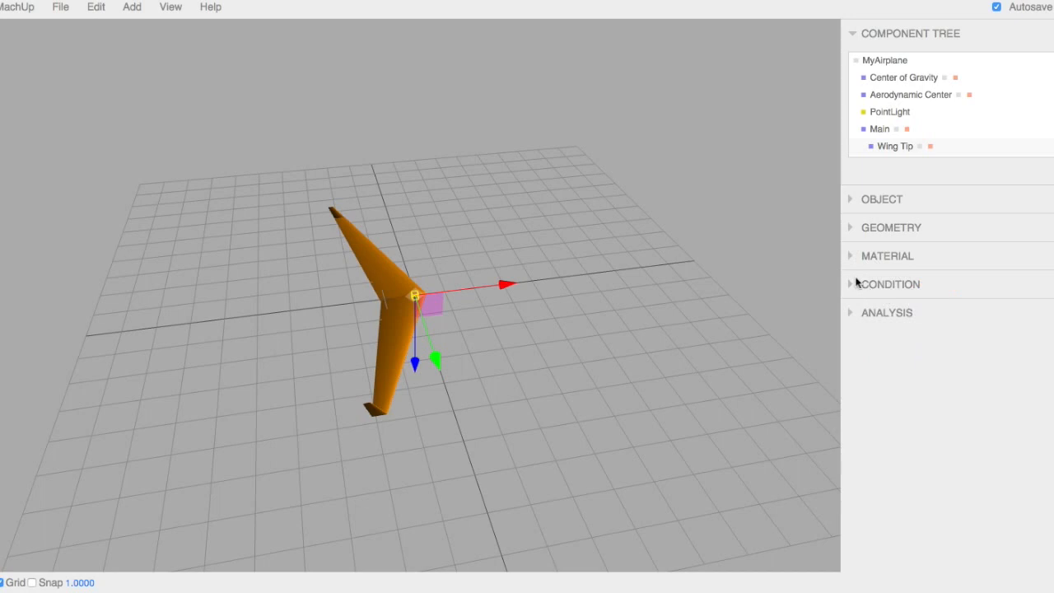
# Step: Enter alpha 5°, elevator 5° and aileron 10° in the flight condition
pyautogui.click(889, 284)
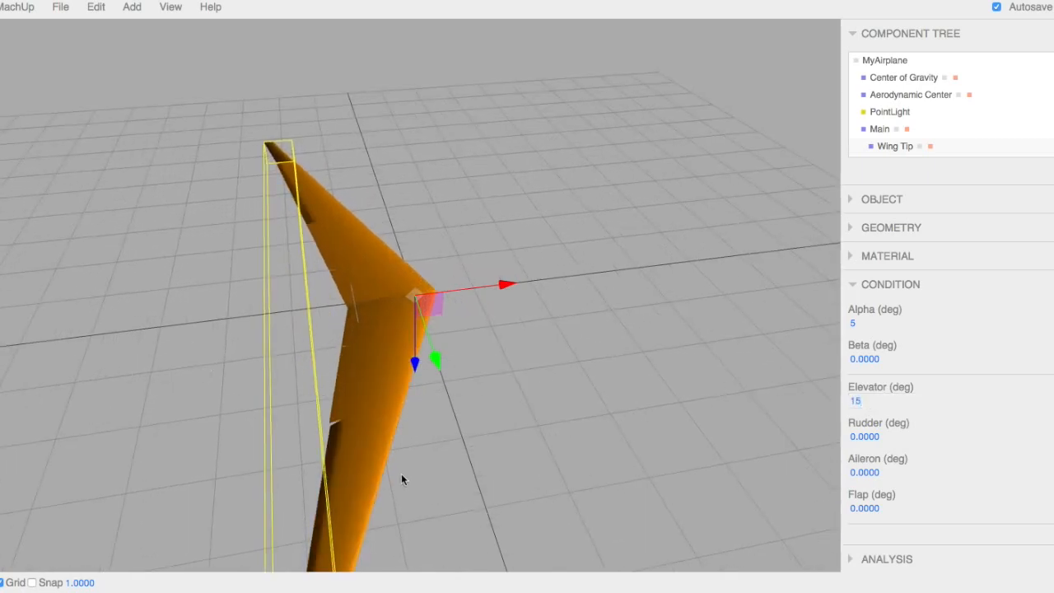
pyautogui.moveTo(404, 480); pyautogui.dragTo(466, 422)
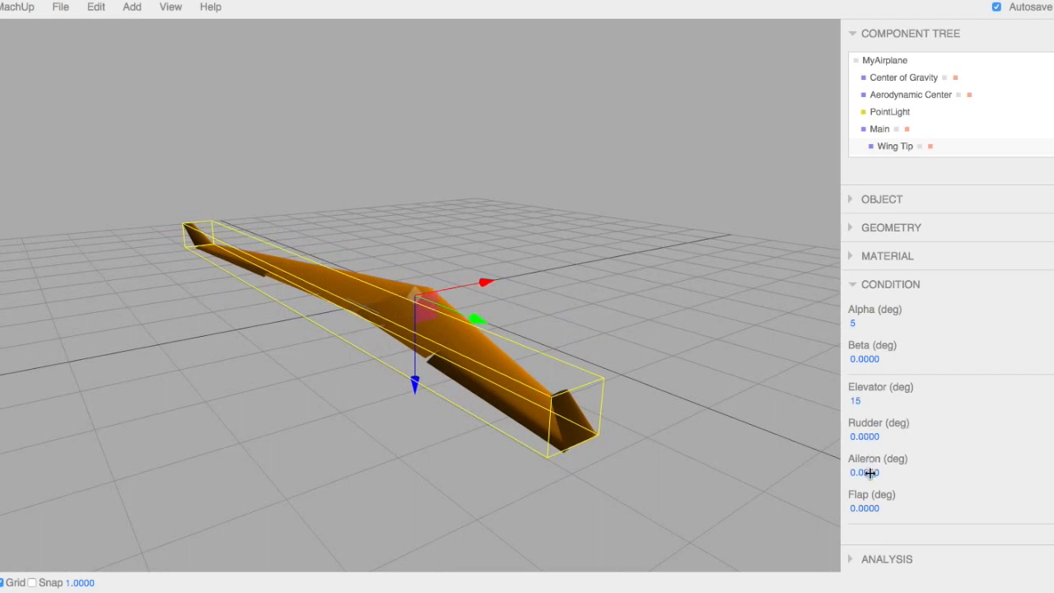
pyautogui.click(865, 472)
pyautogui.write('30')
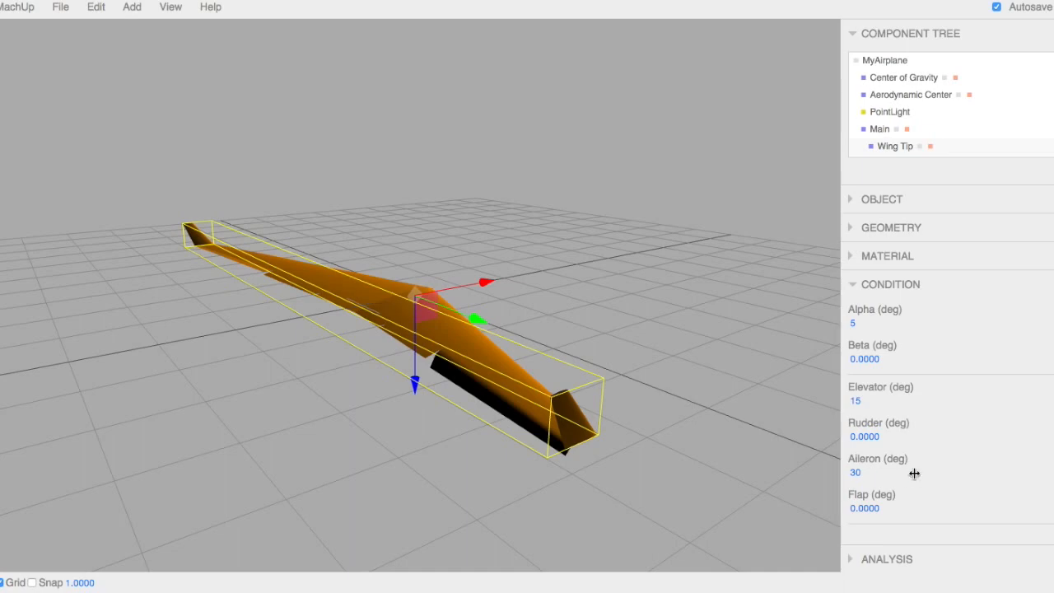
pyautogui.moveTo(497, 447)
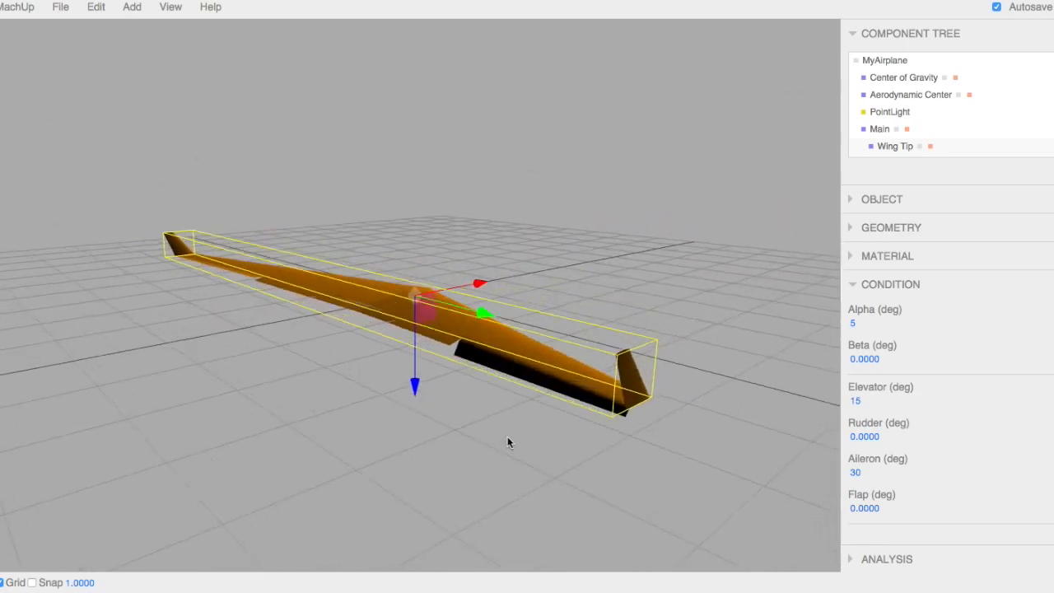
pyautogui.click(865, 401)
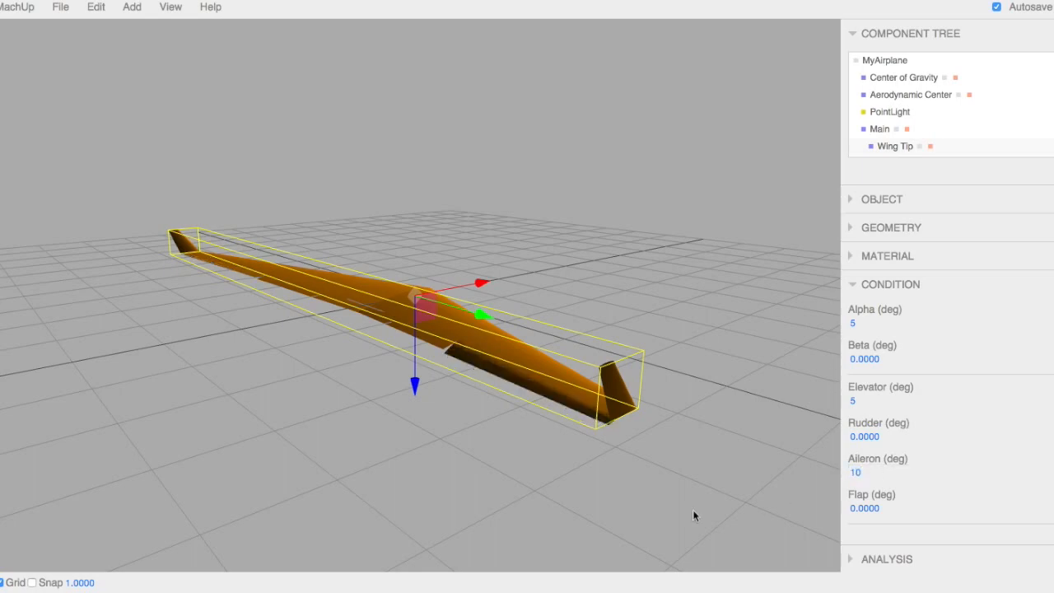
pyautogui.moveTo(695, 516); pyautogui.dragTo(587, 528)
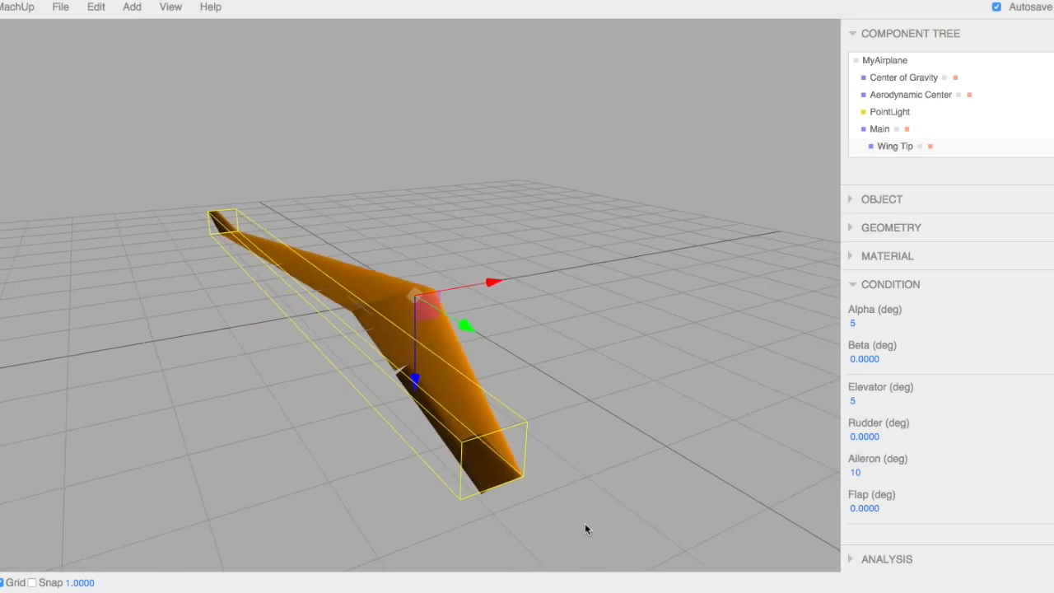
pyautogui.moveTo(906, 430)
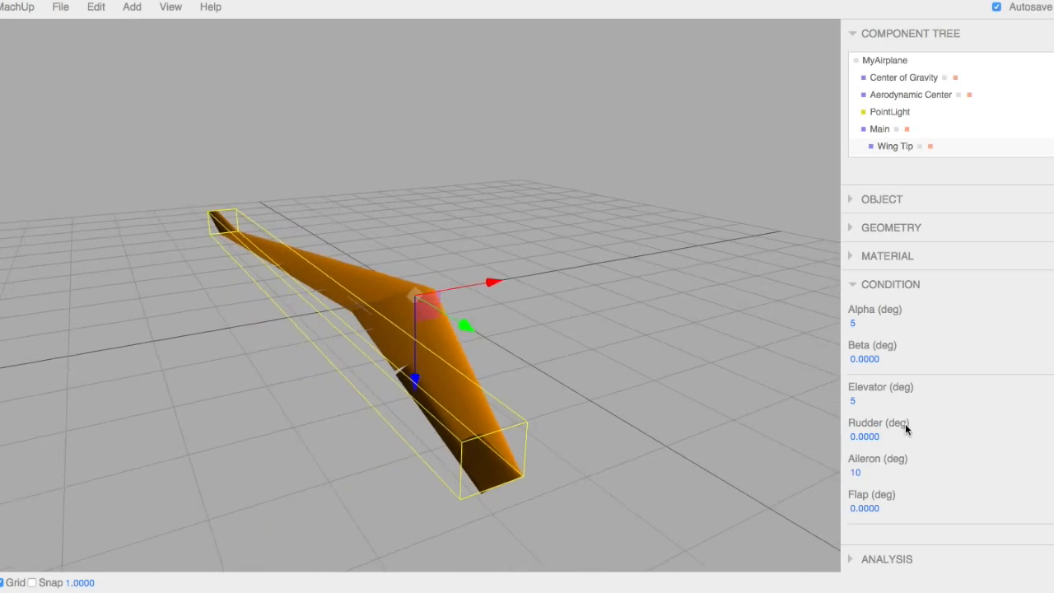
pyautogui.moveTo(862, 299)
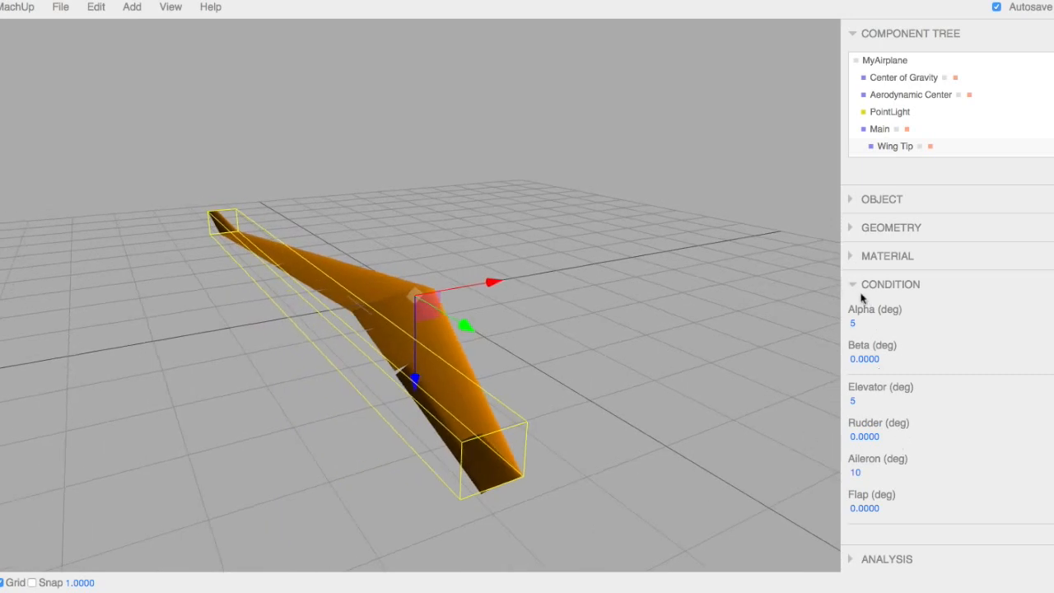
# Step: Compute the wing's forces and moments in the Analysis panel
pyautogui.click(887, 559)
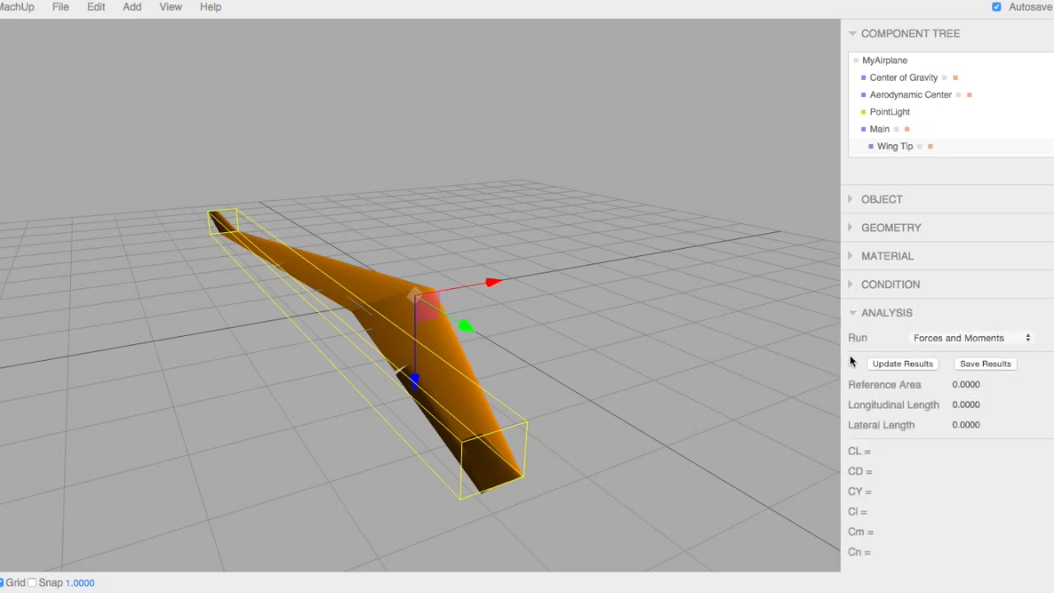
pyautogui.moveTo(948, 343)
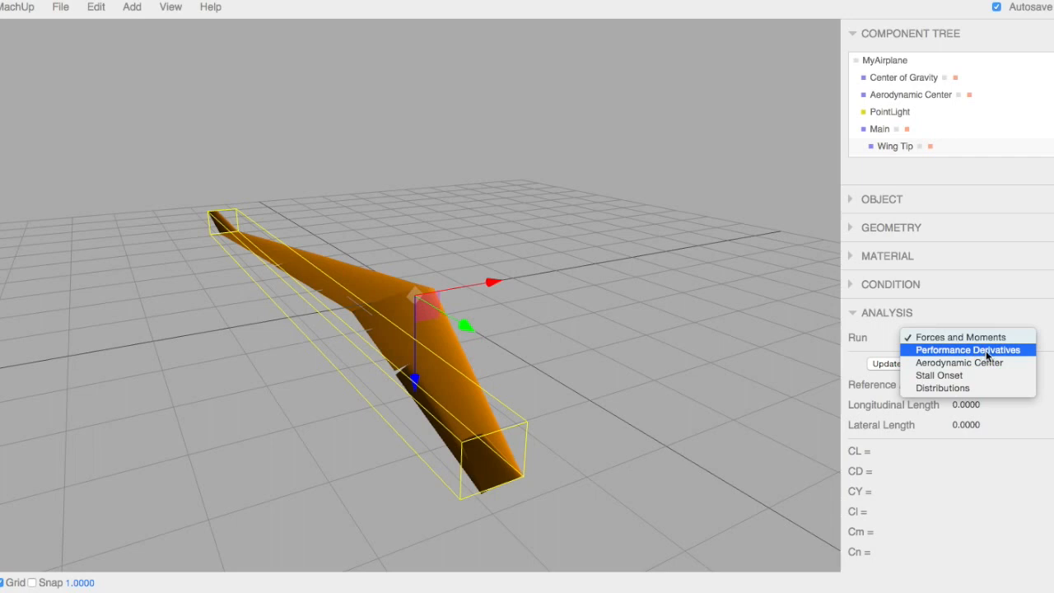
pyautogui.moveTo(952, 375)
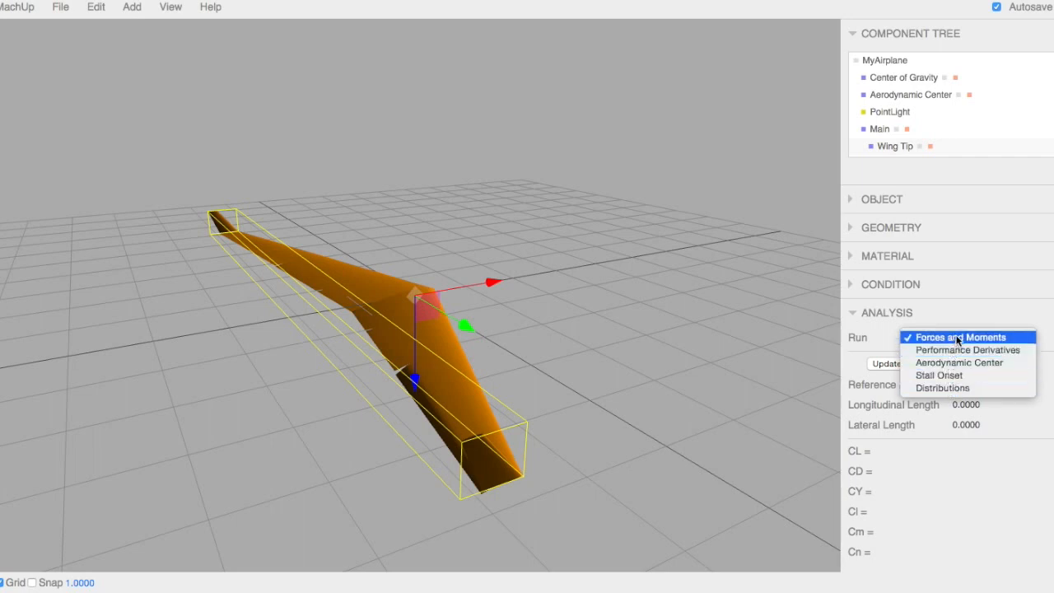
pyautogui.click(967, 337)
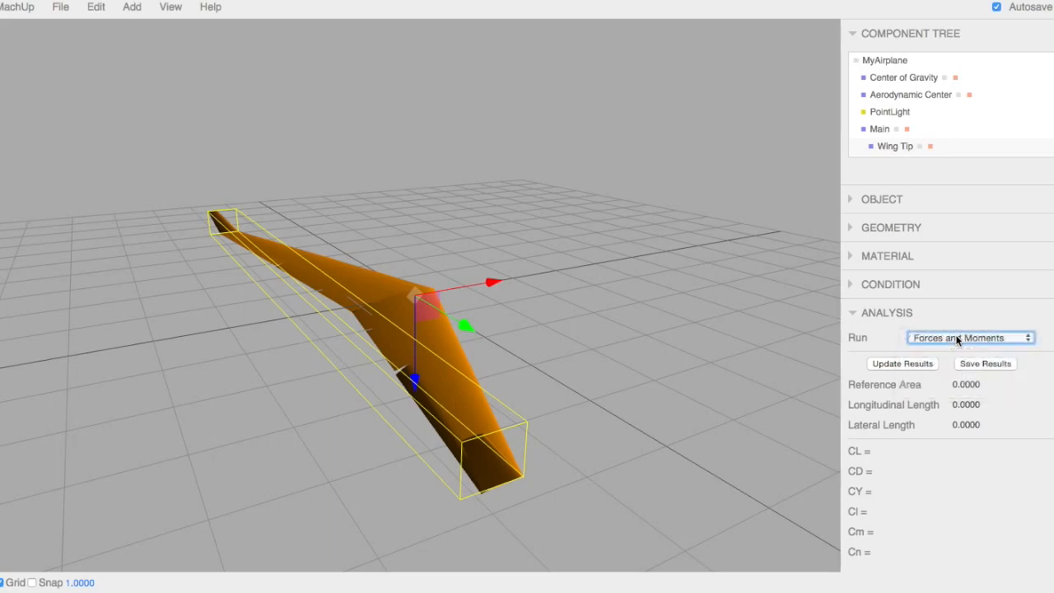
pyautogui.click(903, 363)
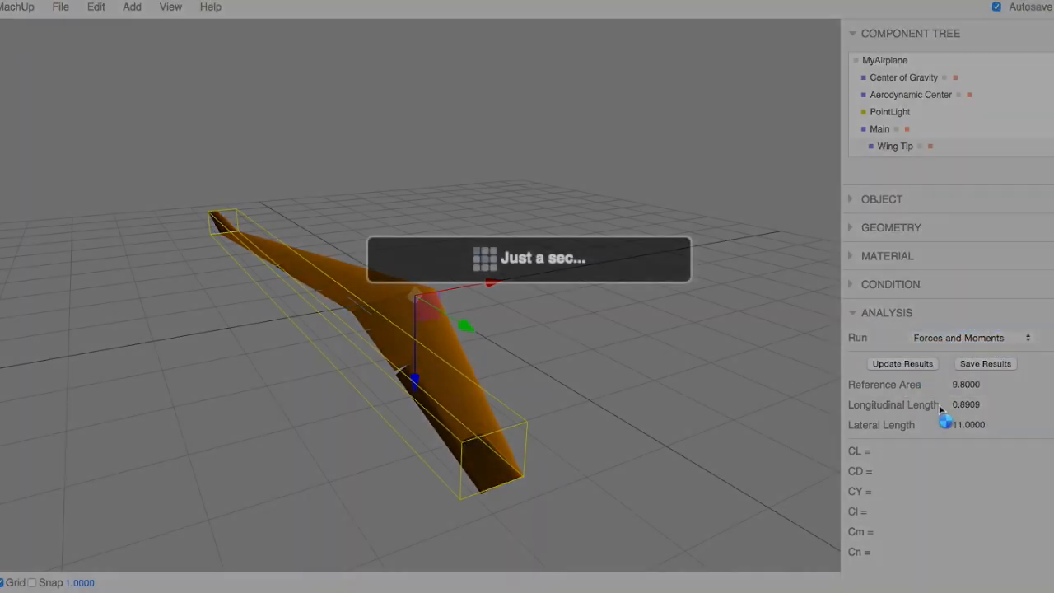
pyautogui.click(902, 364)
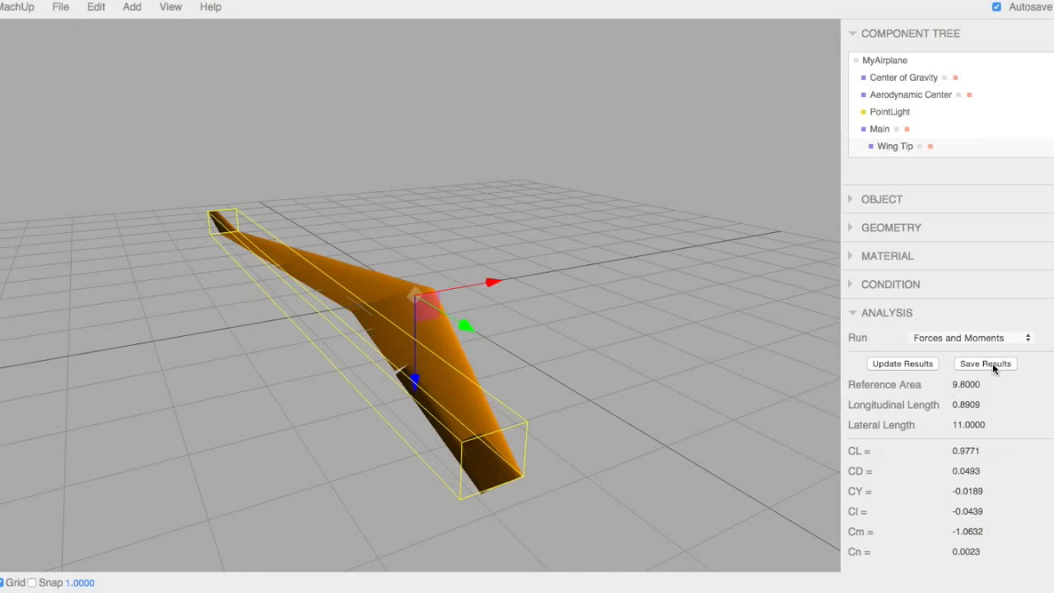
# Step: Save the forces-and-moments results to a JSON file with the suggested name
pyautogui.click(985, 363)
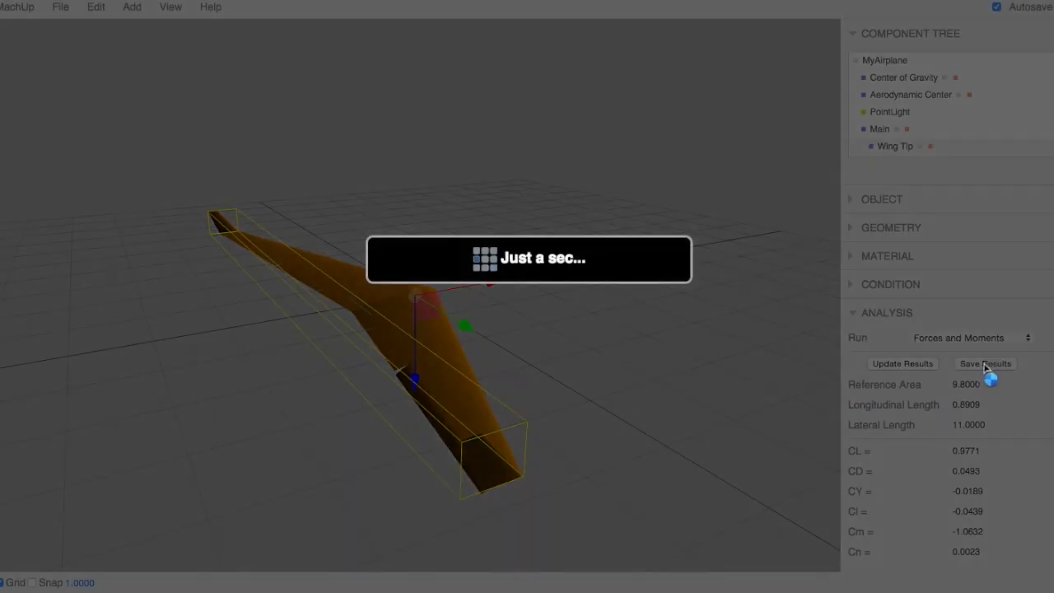
pyautogui.click(985, 363)
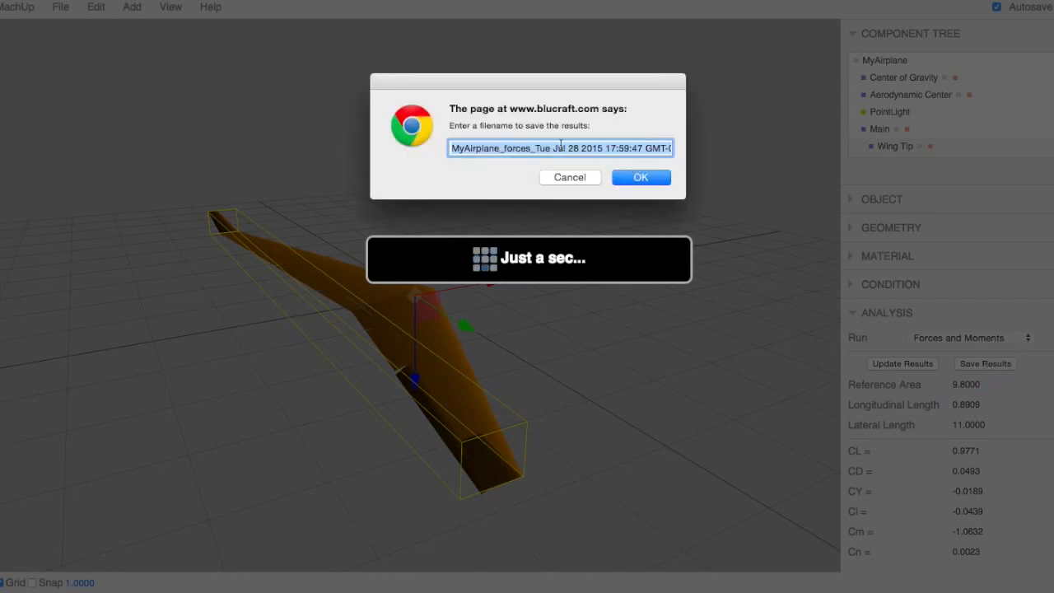
pyautogui.click(641, 177)
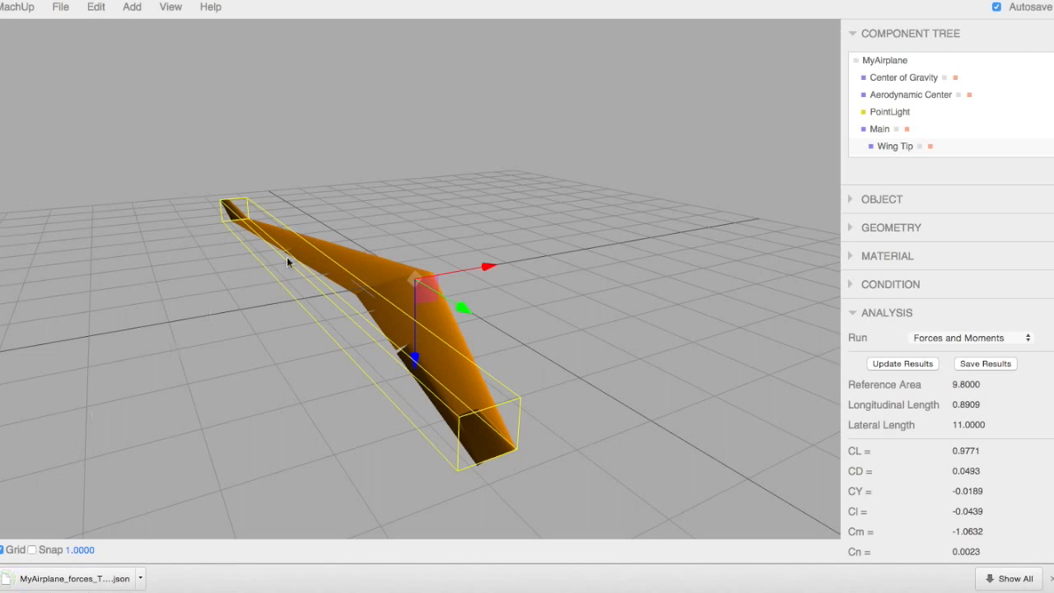
pyautogui.moveTo(505, 402)
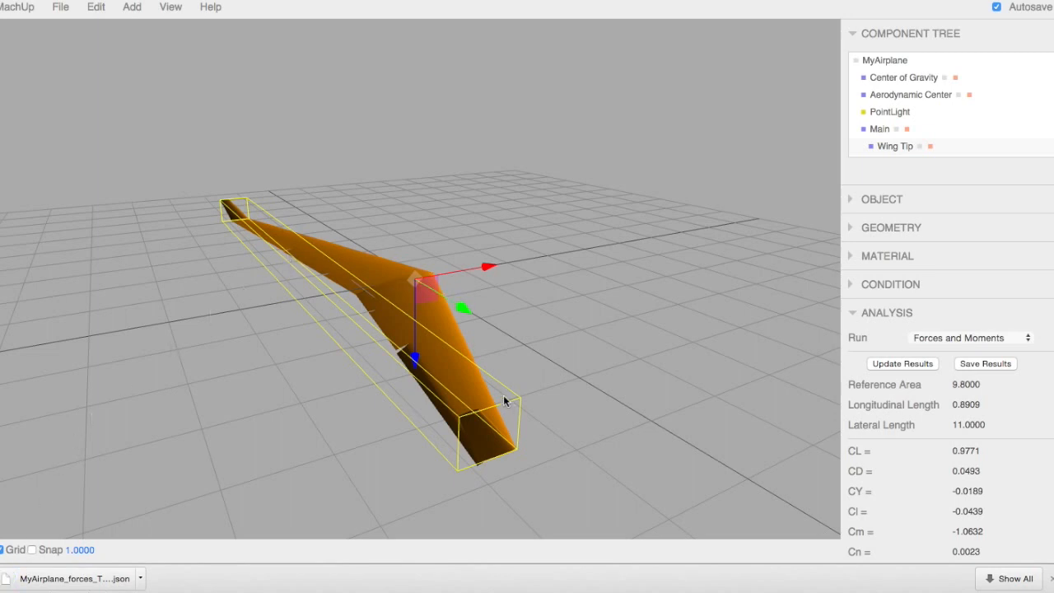
pyautogui.moveTo(969, 344)
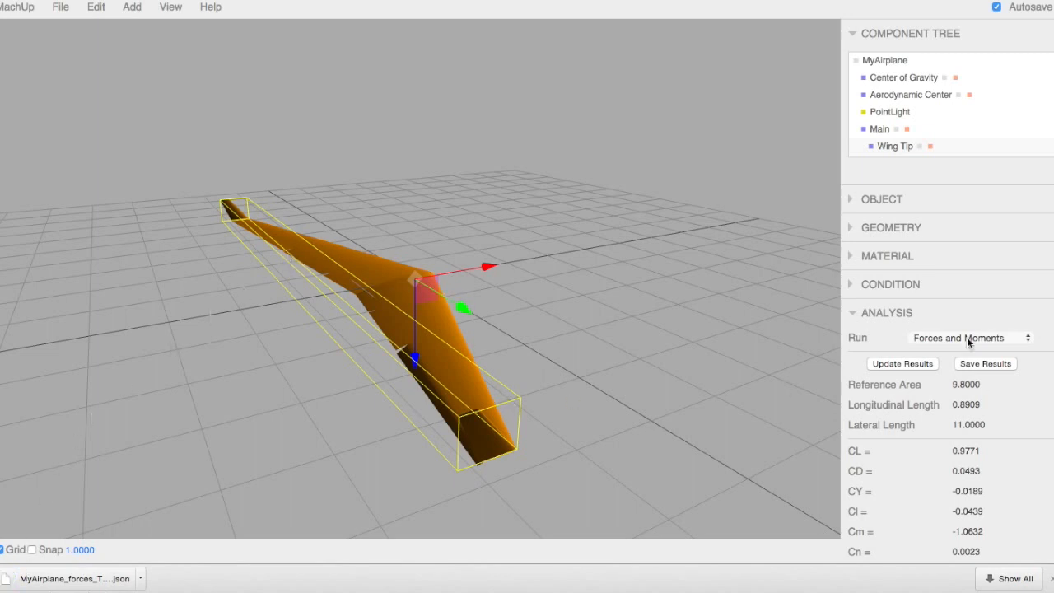
# Step: Compute performance derivatives, giving CL,alpha 4.6775 and Cm,alpha -4.7842
pyautogui.click(971, 337)
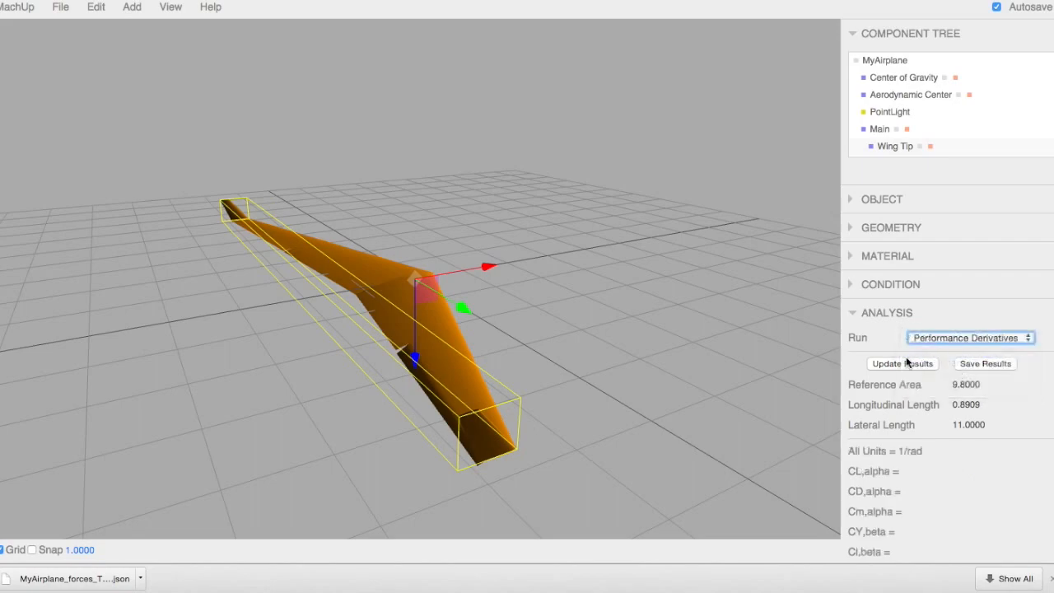
pyautogui.click(902, 364)
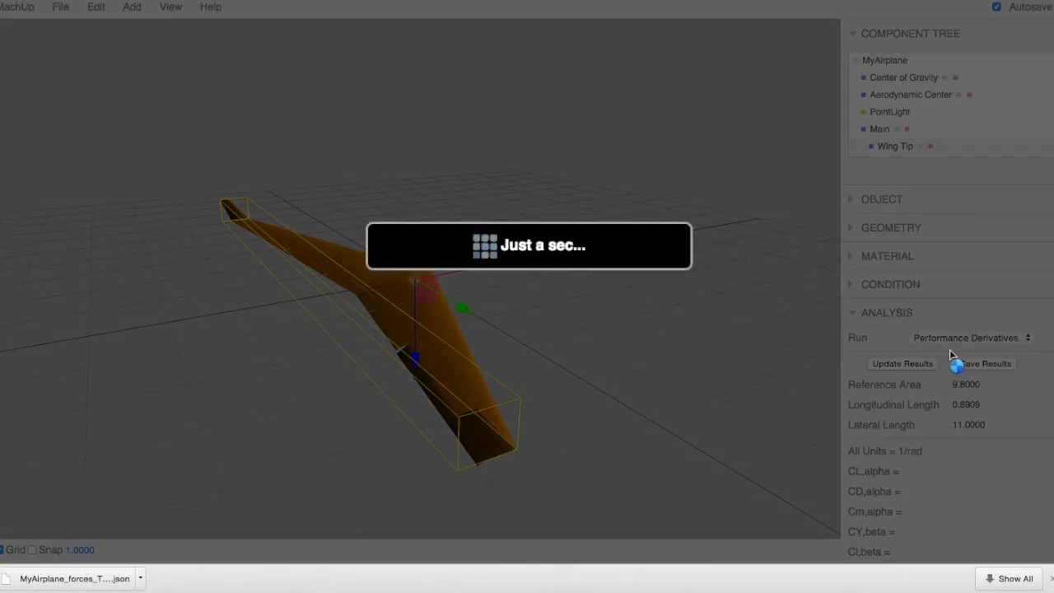
pyautogui.click(902, 363)
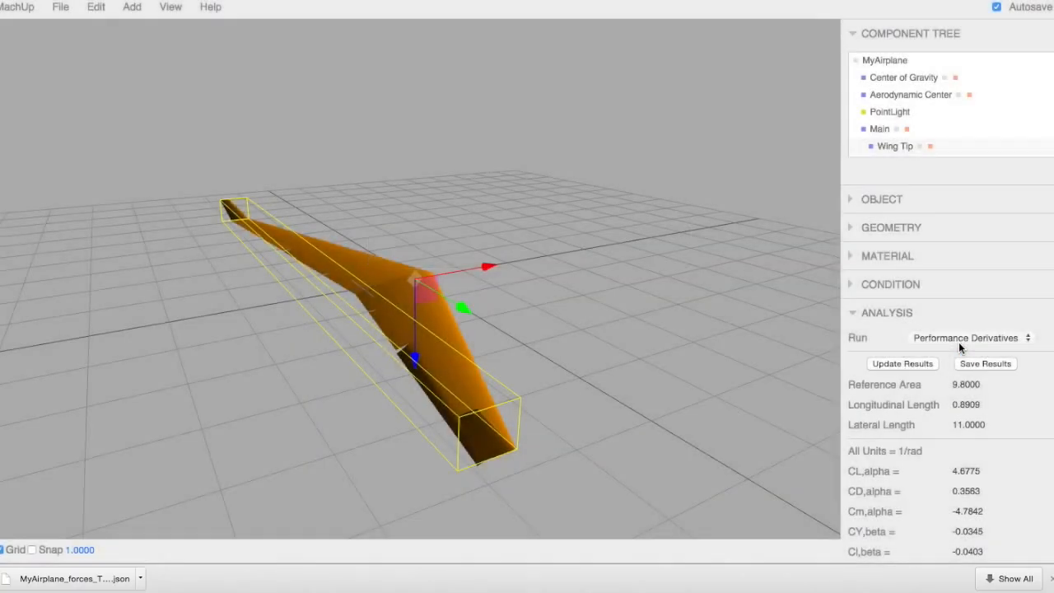
# Step: Run the Aerodynamic Center analysis, giving x -0.8915, z -0.1094, Cm(ac) -0.0804
pyautogui.click(972, 338)
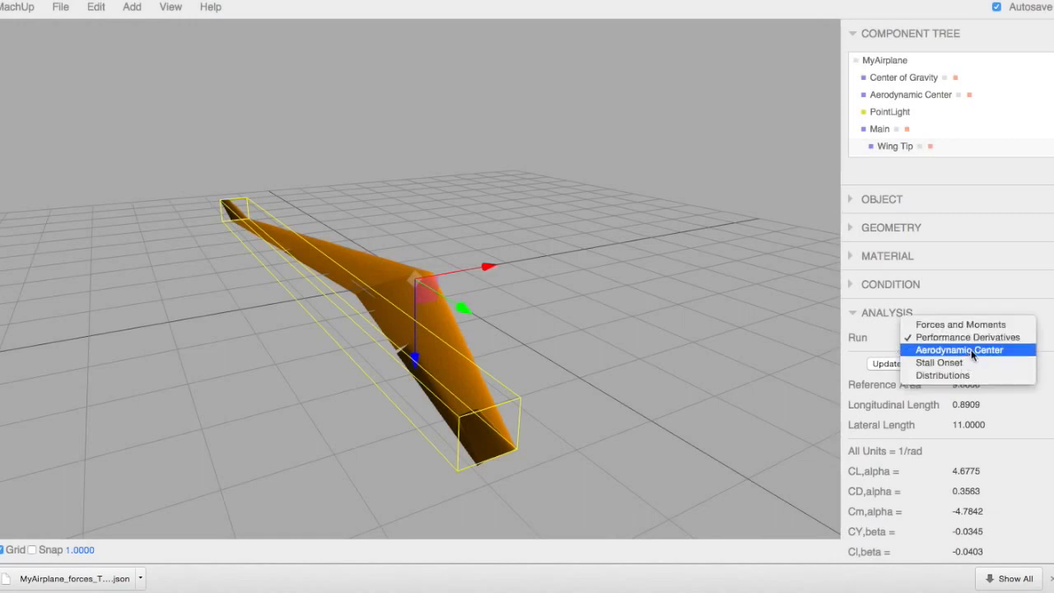
pyautogui.click(959, 350)
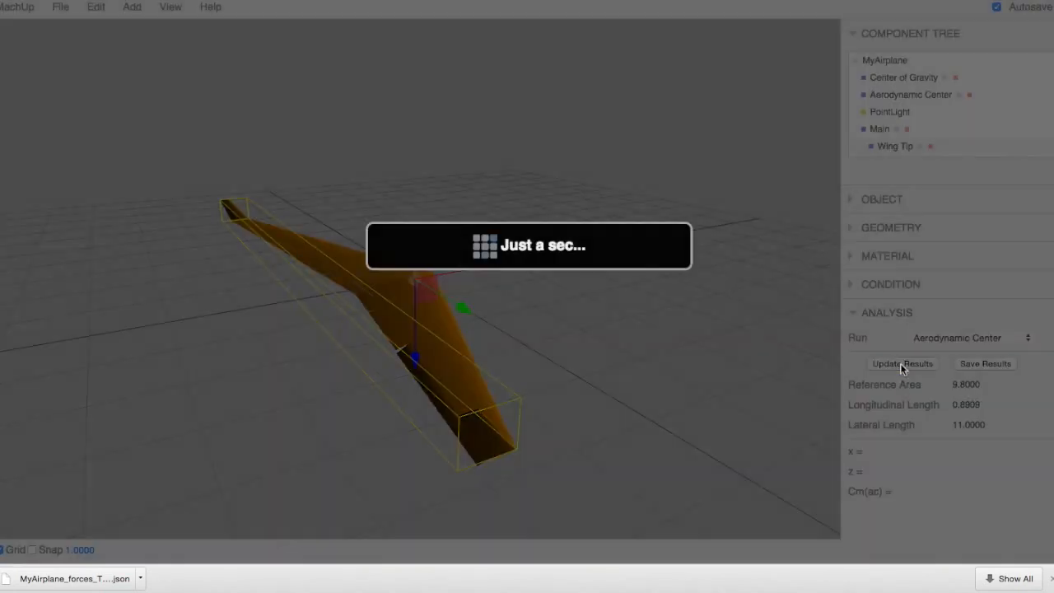
pyautogui.click(902, 363)
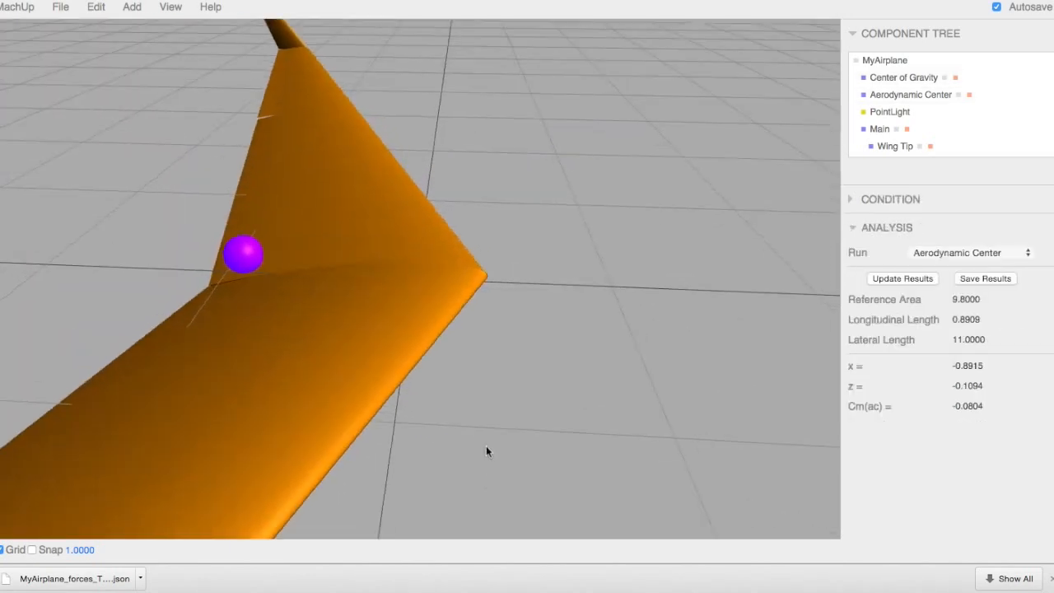
# Step: Orbit the model to inspect the aerodynamic center marker on the wing's underside
pyautogui.moveTo(486, 451); pyautogui.dragTo(420, 300)
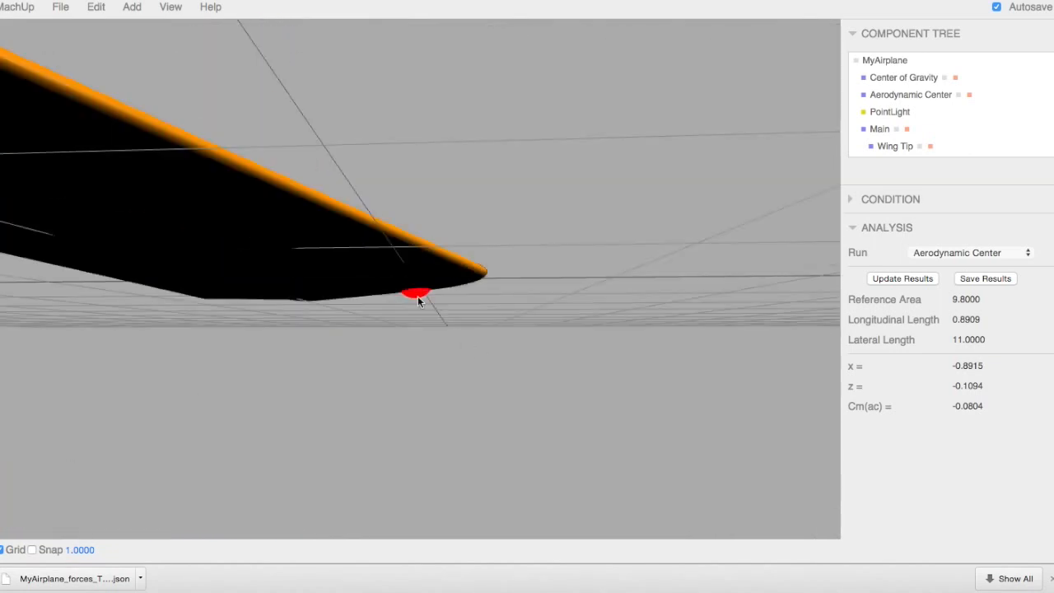
pyautogui.click(418, 294)
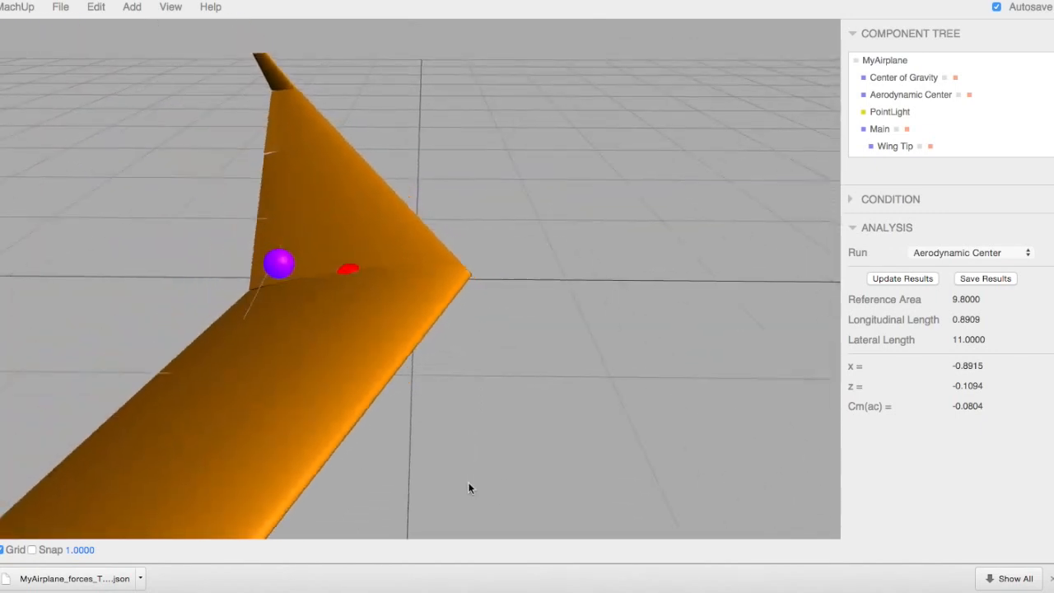
pyautogui.click(971, 252)
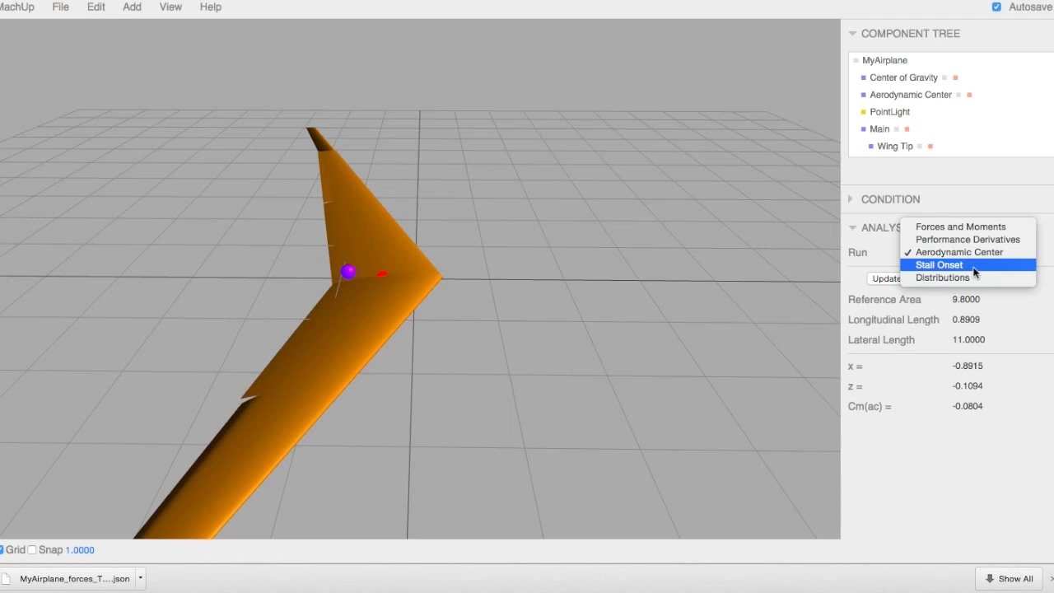
pyautogui.moveTo(945, 435)
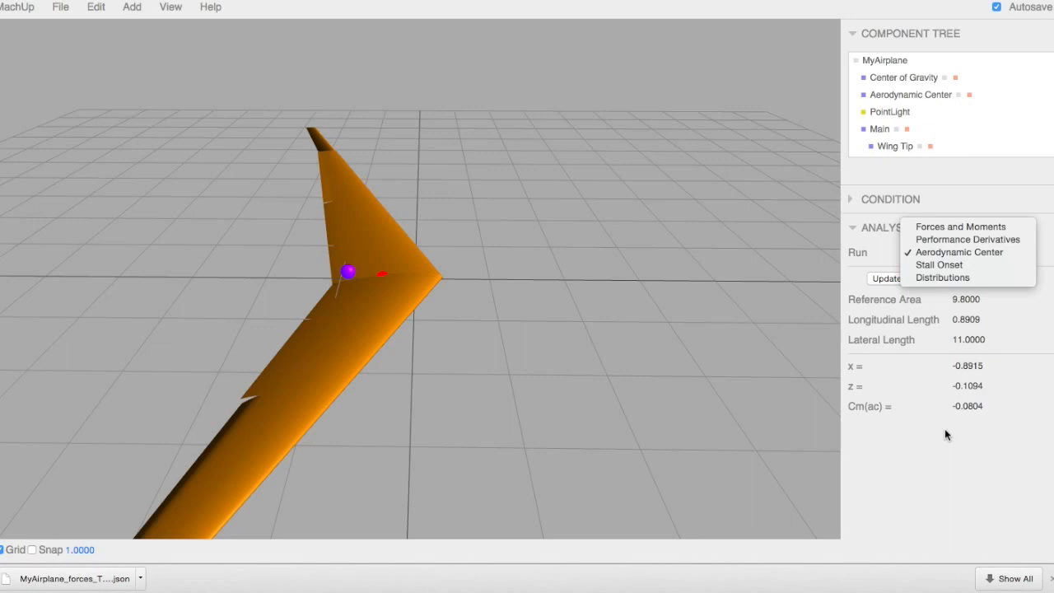
pyautogui.click(961, 253)
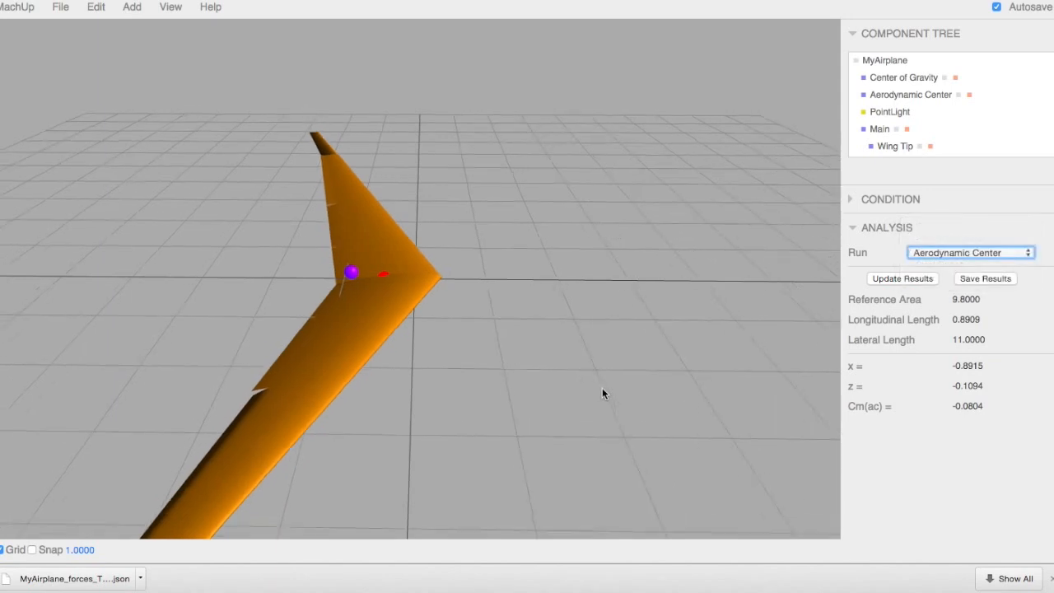